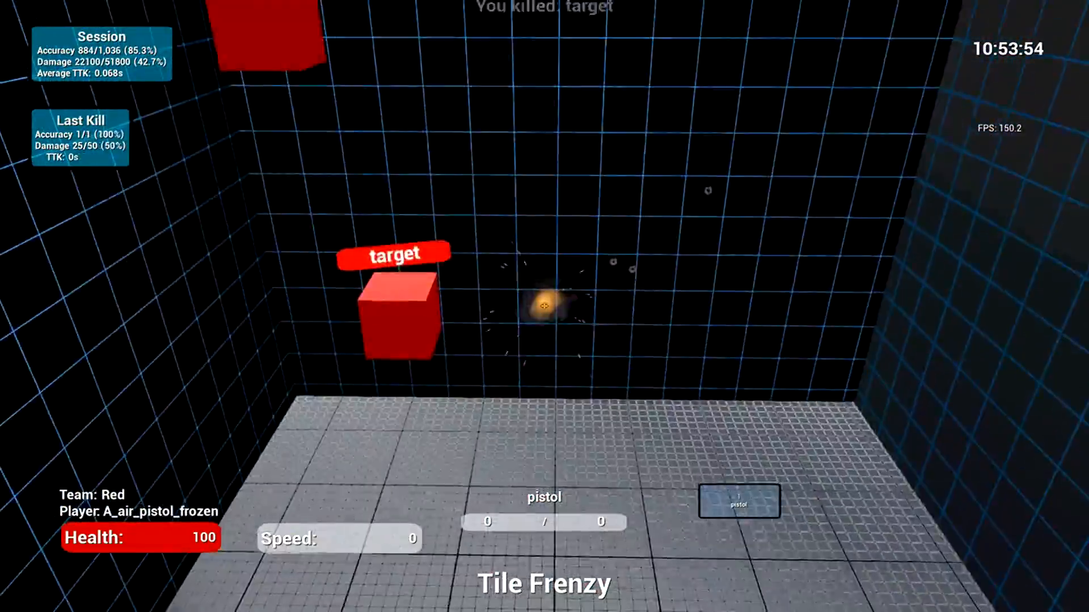
Shoot five respawning red cubes in Tile Frenzy, ending near 85% accuracy.
click(545, 307)
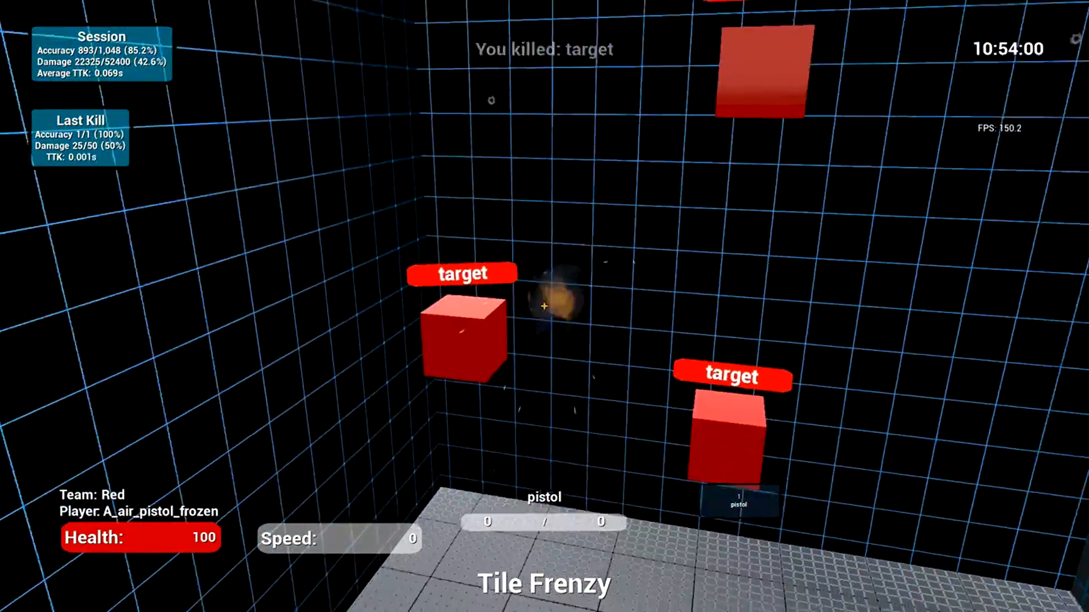
click(544, 307)
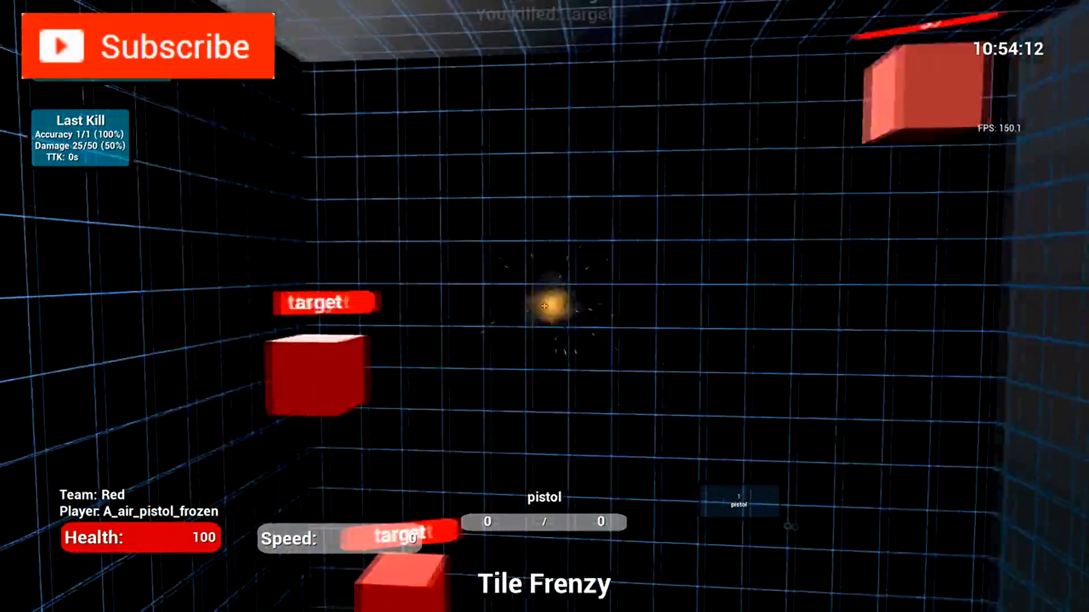
click(146, 45)
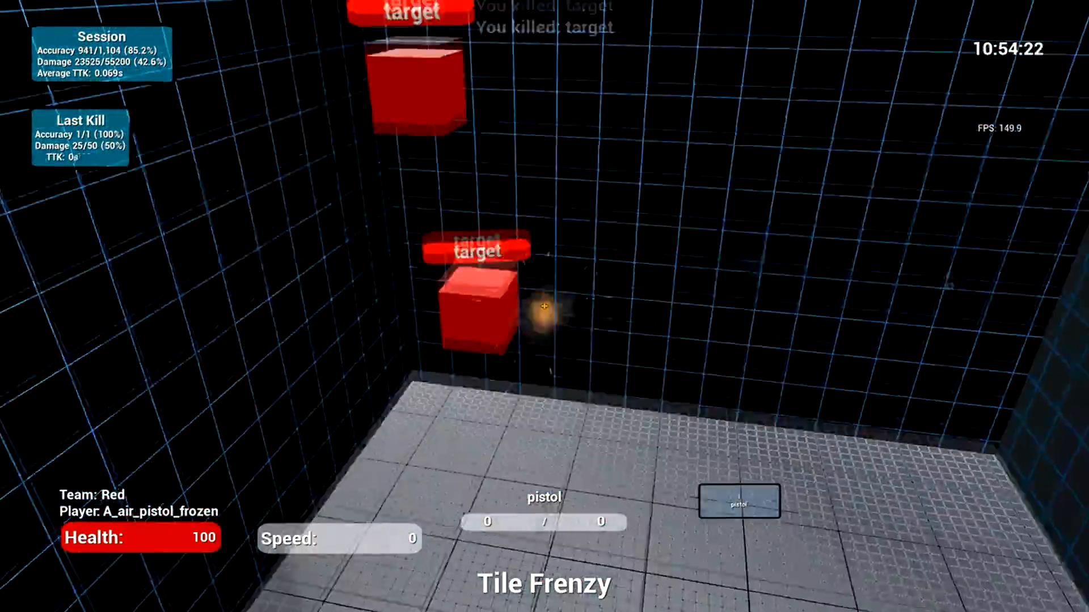
click(544, 307)
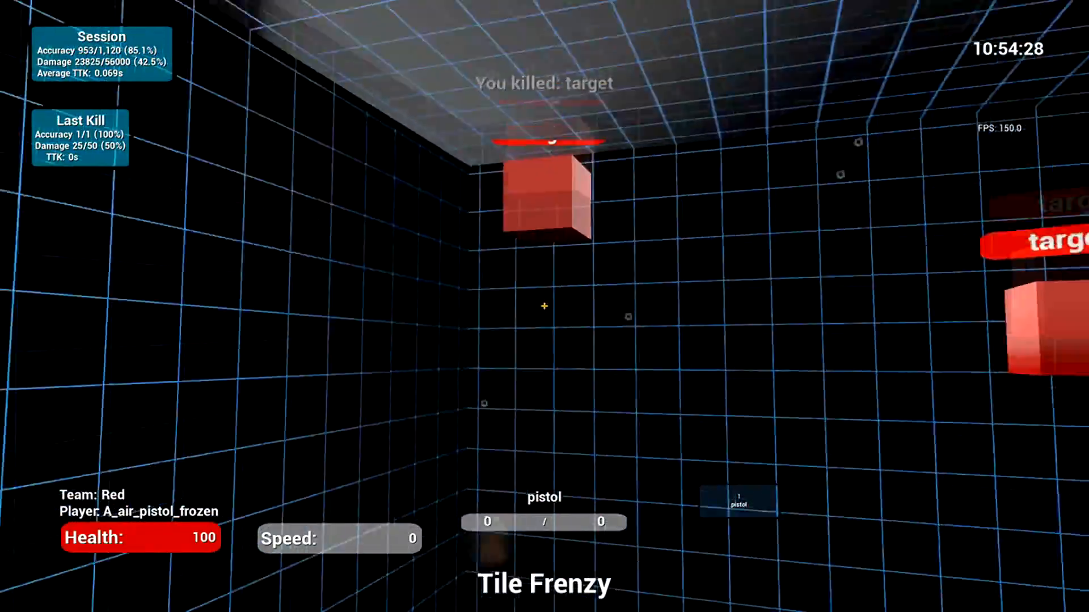
click(544, 306)
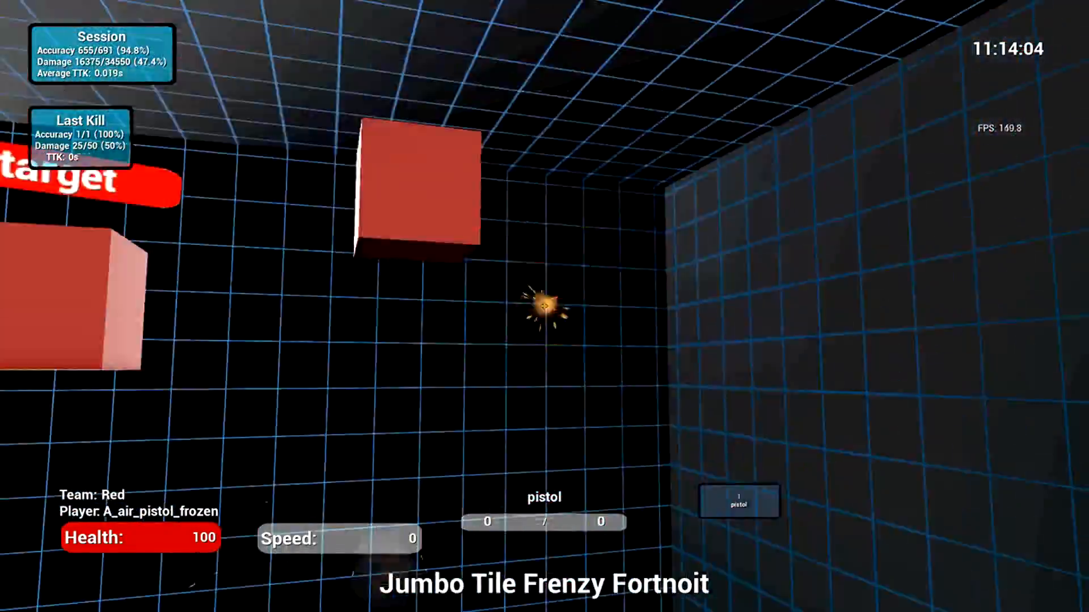
Flick to and destroy seven large red cubes in Jumbo Tile Frenzy Fortnoit, holding about 94% accuracy.
click(544, 306)
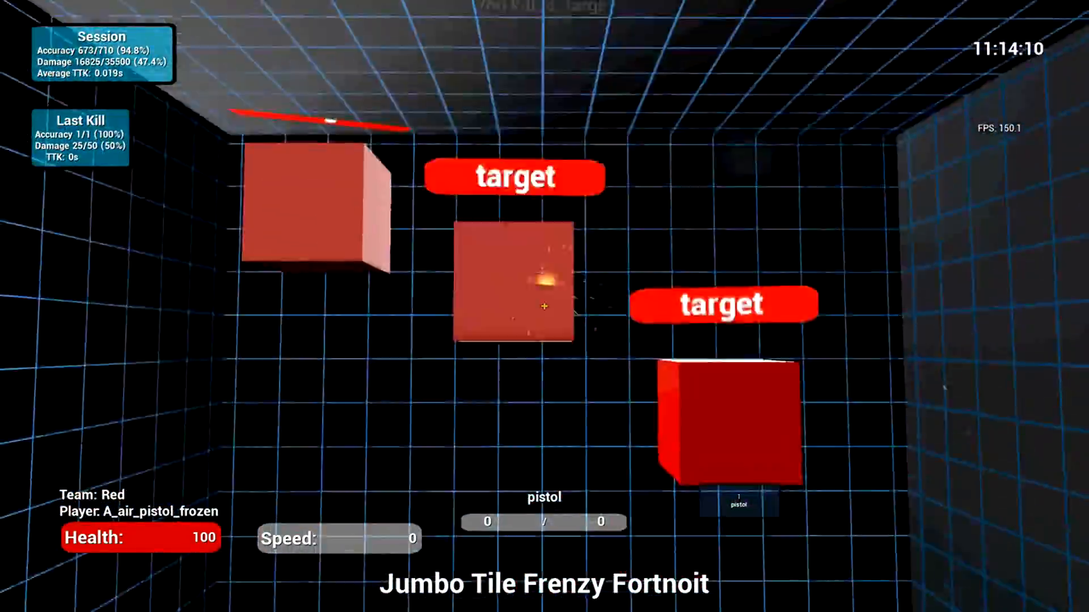
click(545, 306)
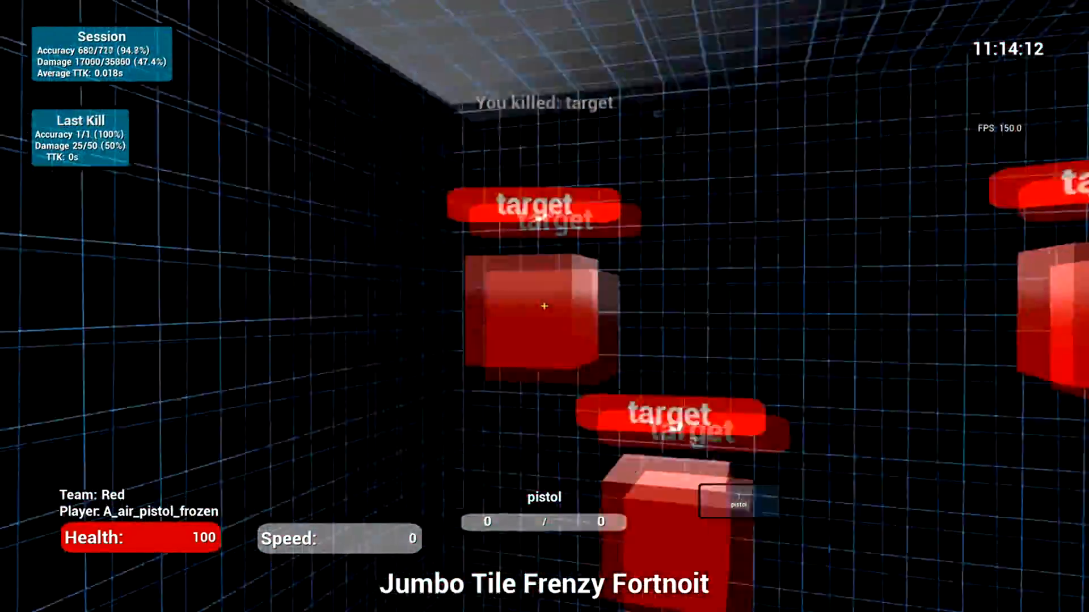
click(544, 309)
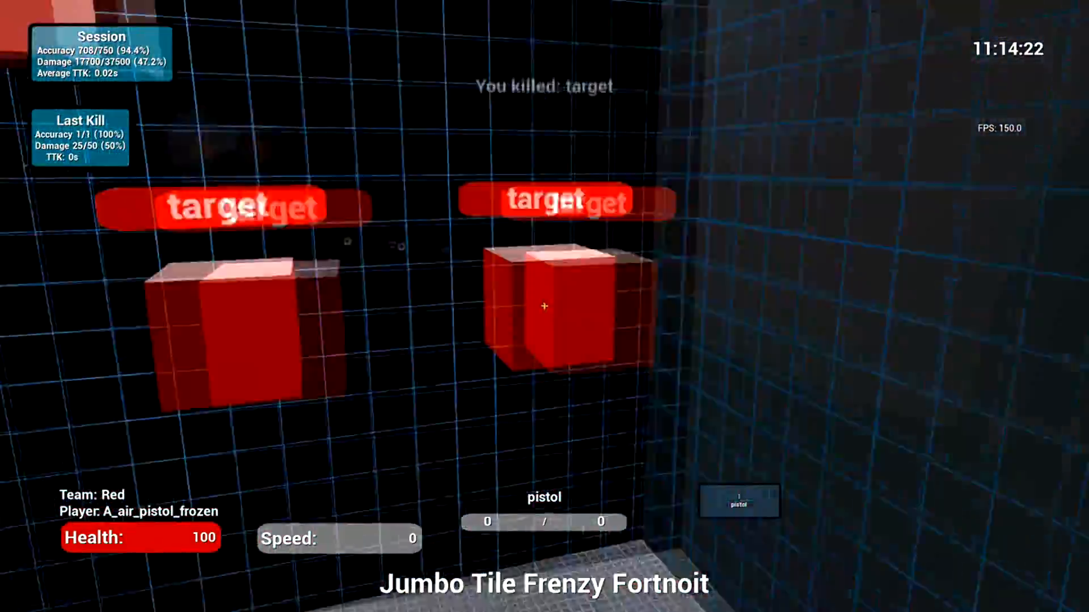
click(545, 306)
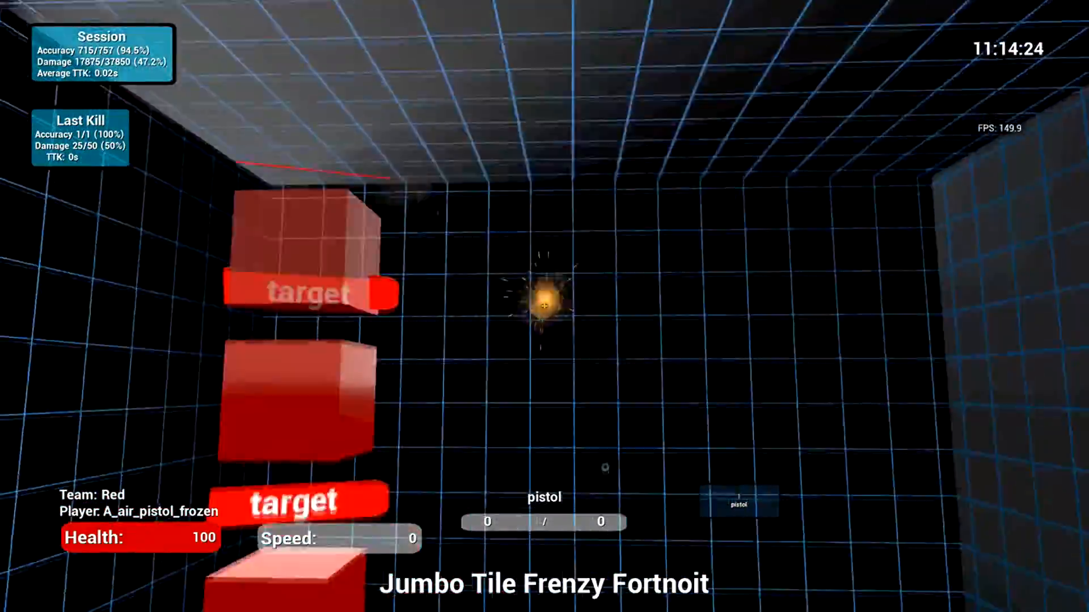
click(544, 307)
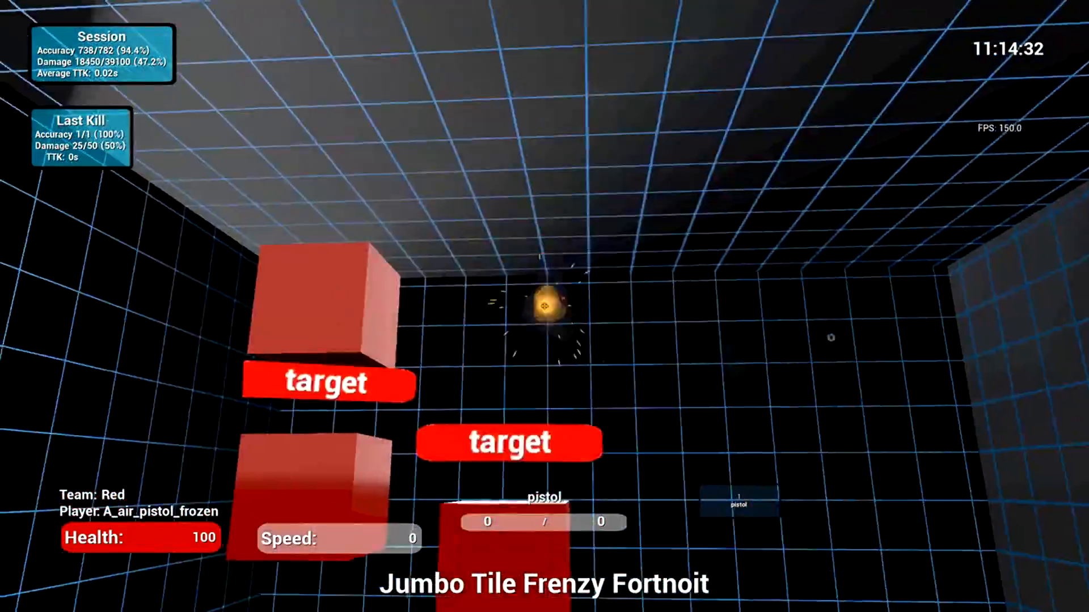
click(544, 313)
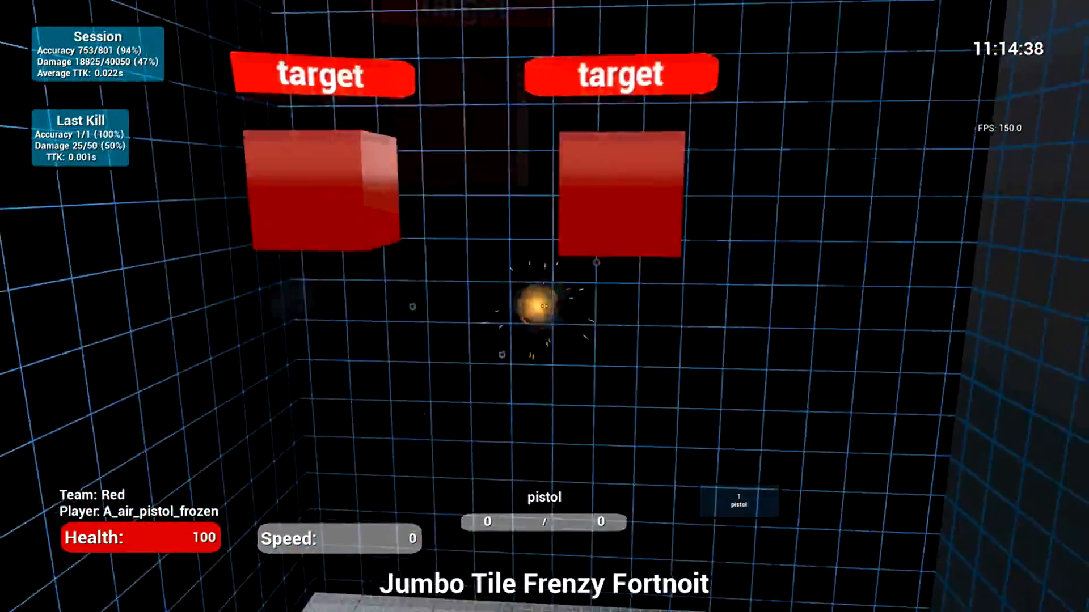
click(544, 306)
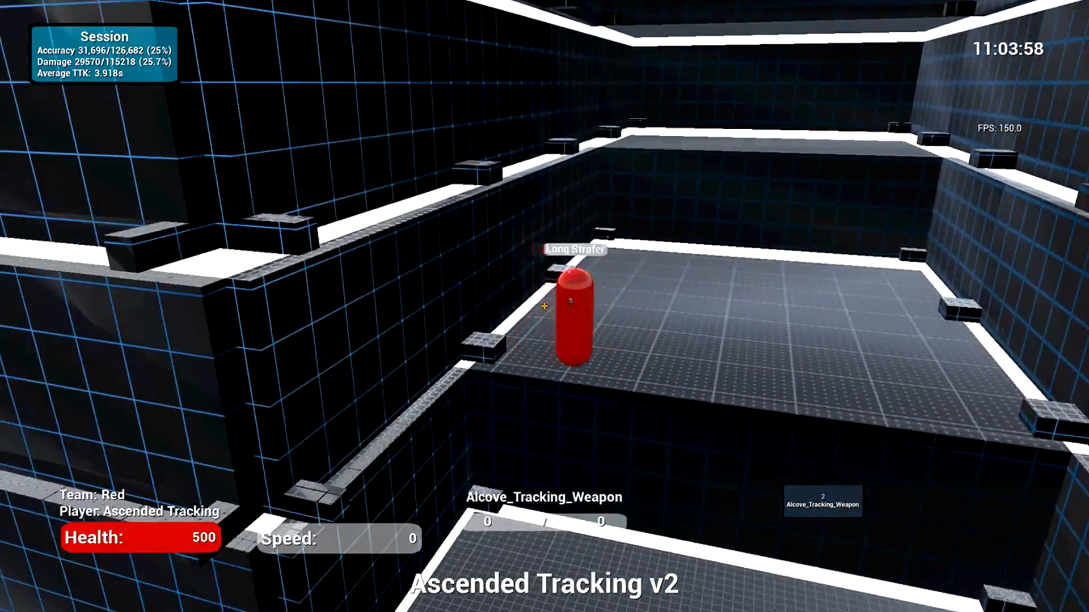
Fire on the strafing Long Strafer capsule in Ascended Tracking v2 until one kill registers.
click(568, 313)
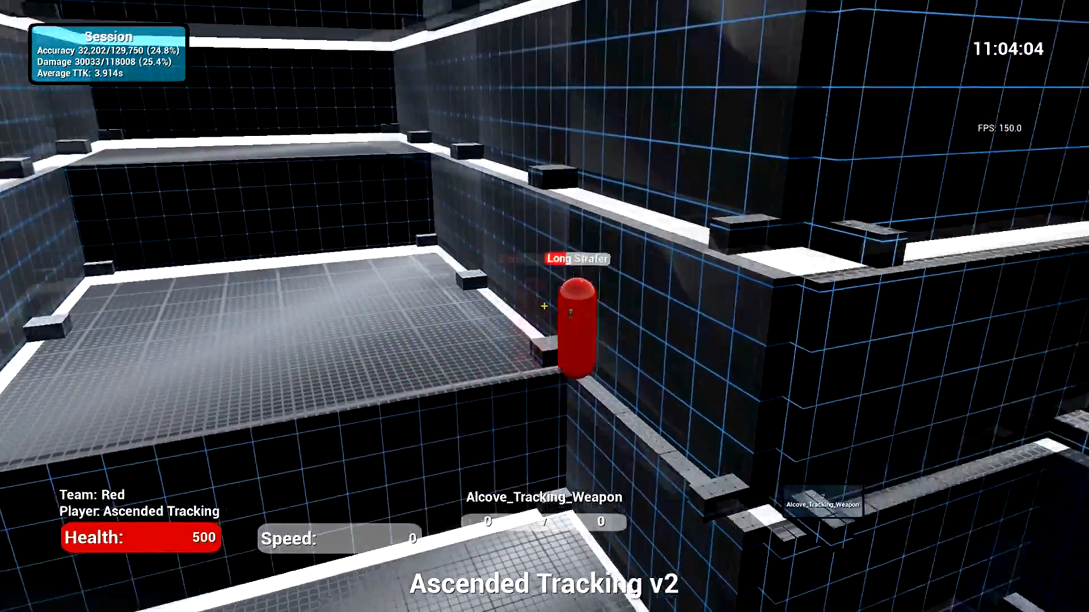
click(544, 306)
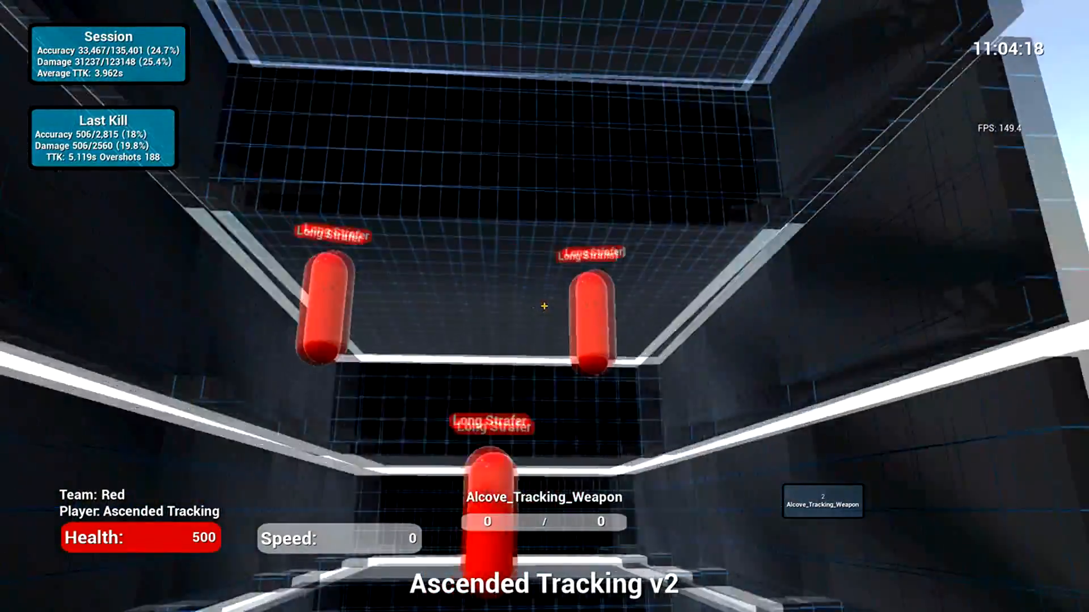
Pause Ascended Tracking v2 and load Tile Frenzy from the Steam Workshop as free play.
key(Escape)
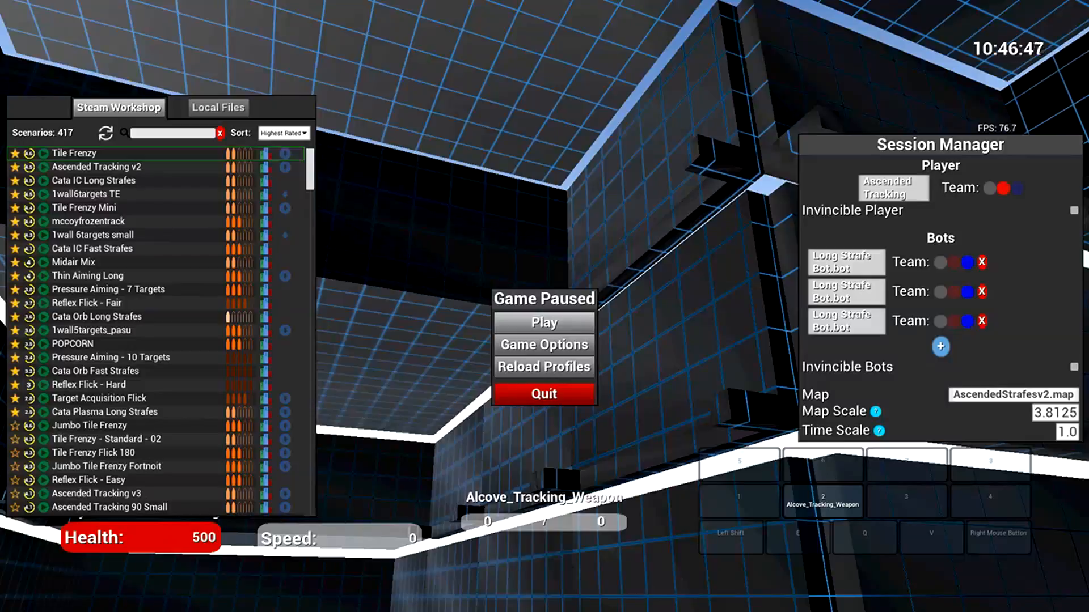
mouse_move(75, 153)
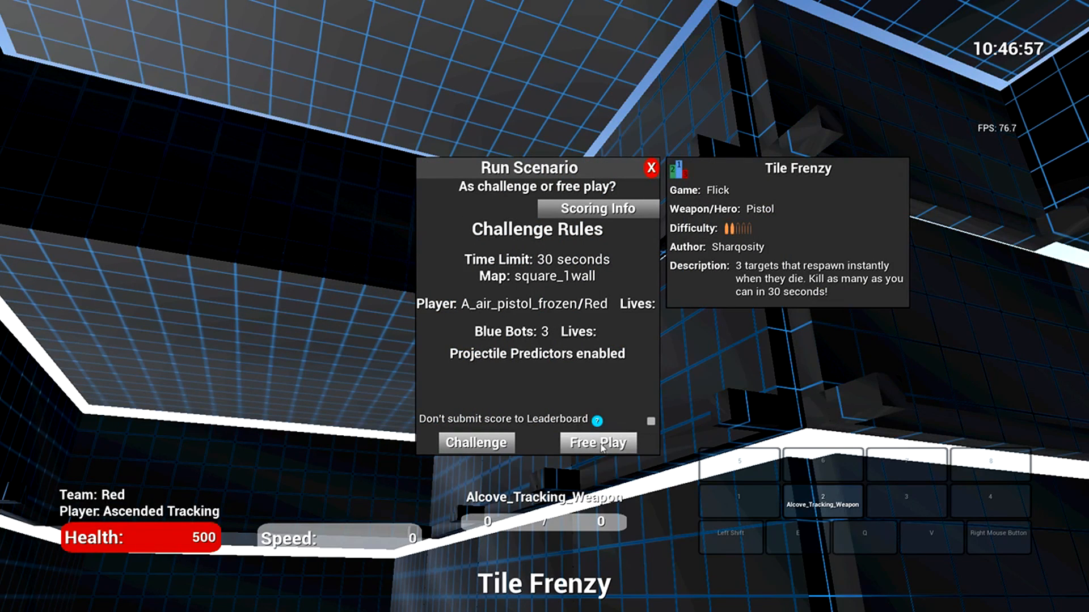
click(596, 443)
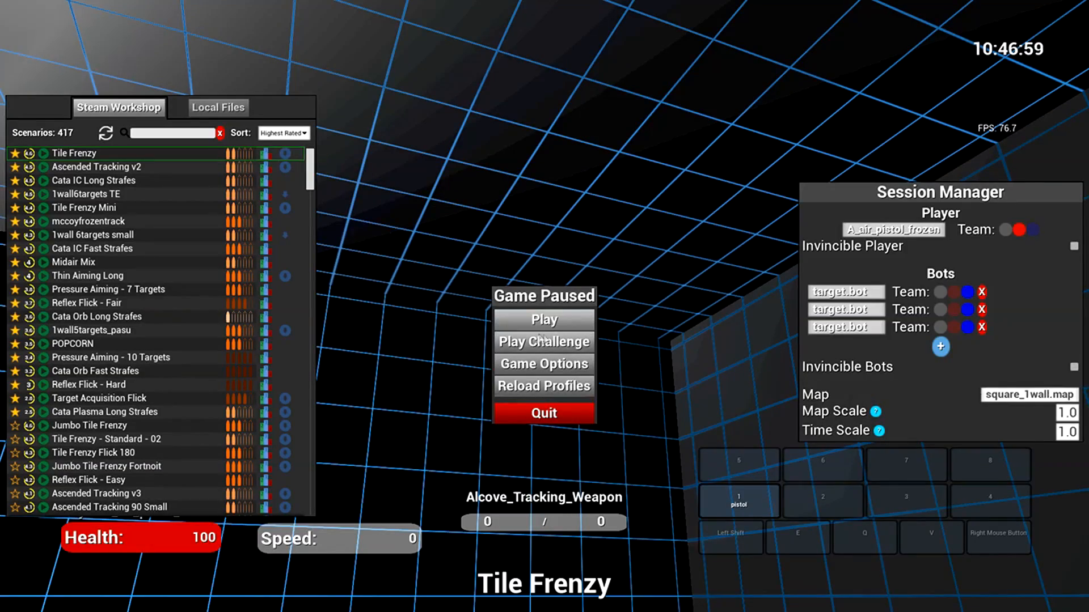
Resume the loaded Tile Frenzy and shoot seven red cubes, reaching about 92% accuracy.
click(544, 320)
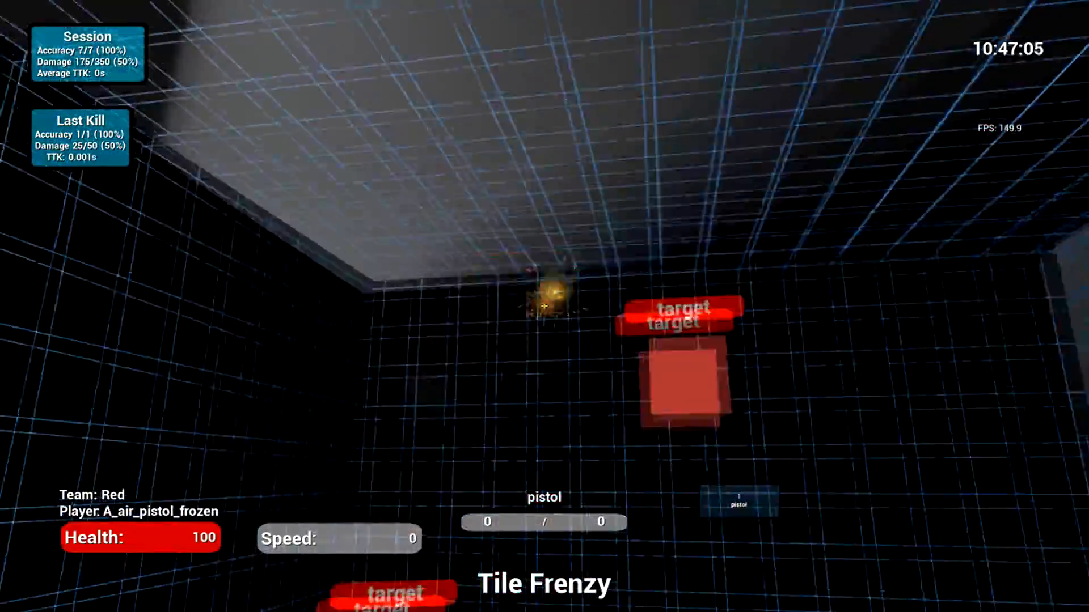
click(544, 306)
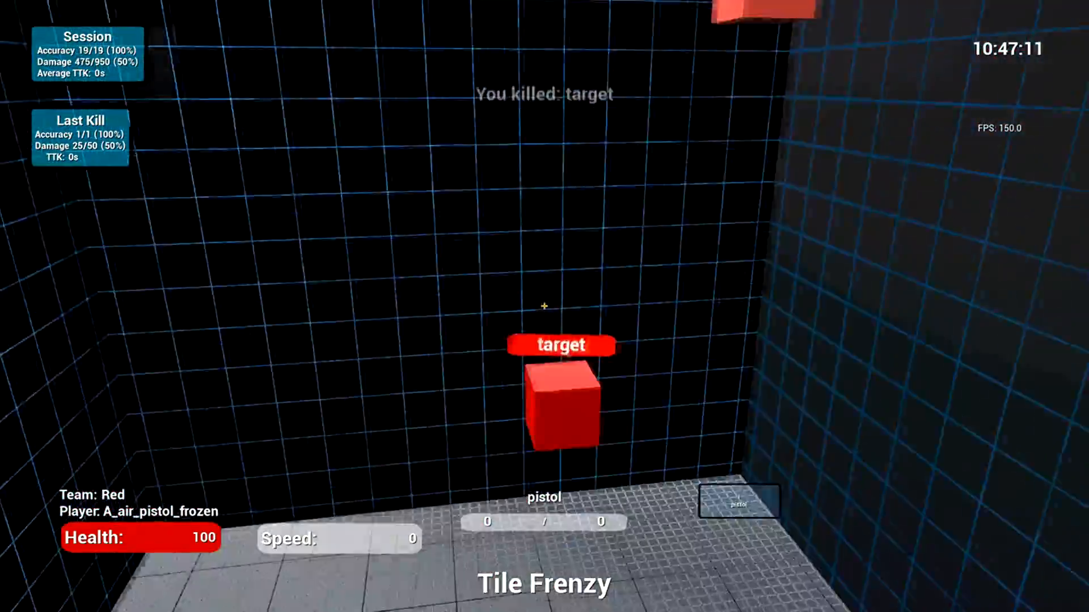
click(544, 306)
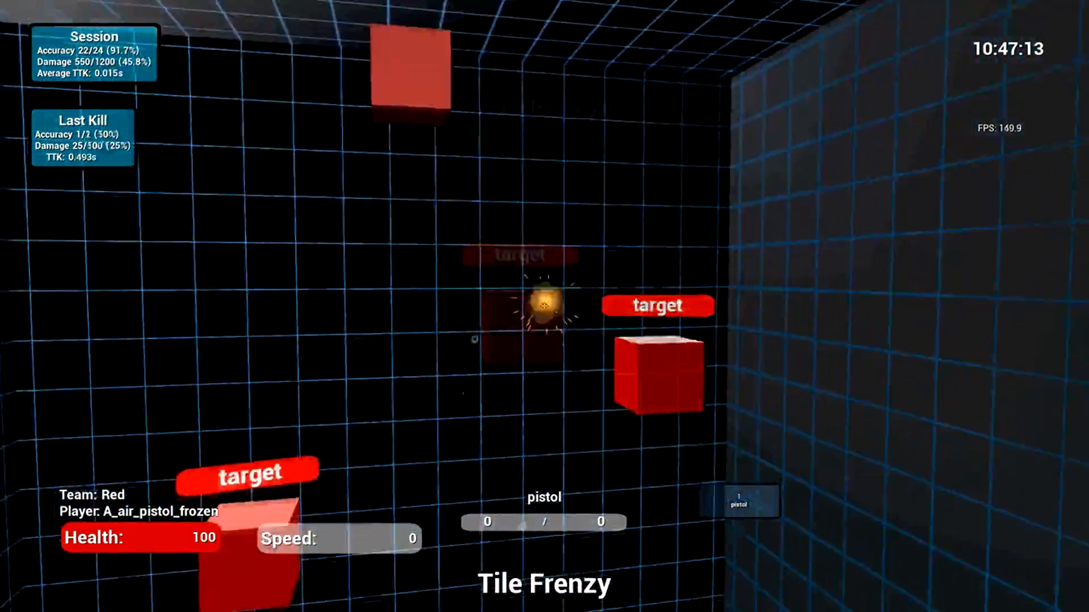
click(541, 306)
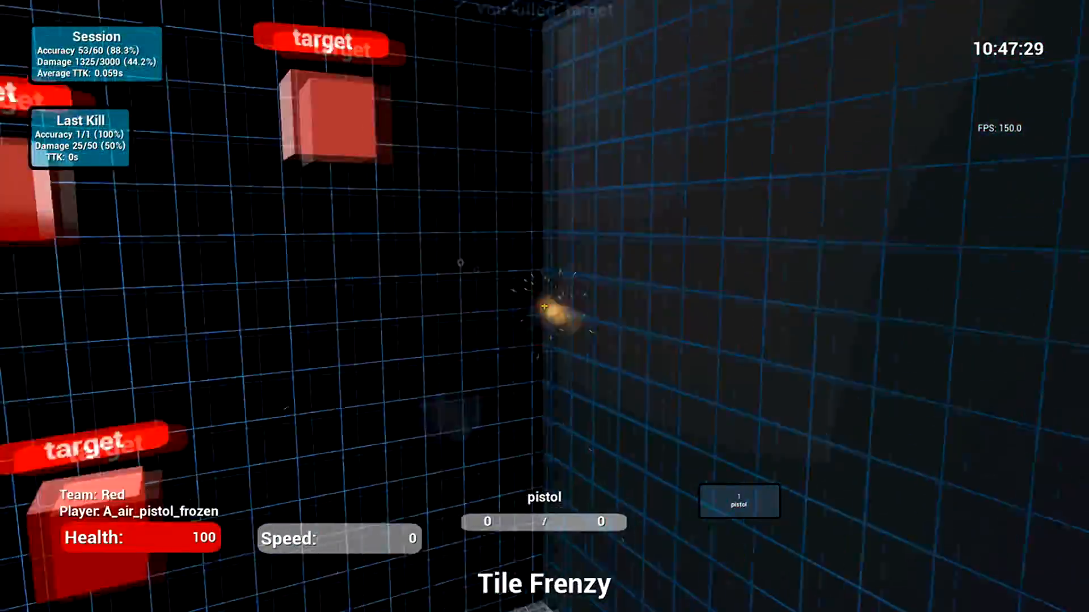
click(544, 310)
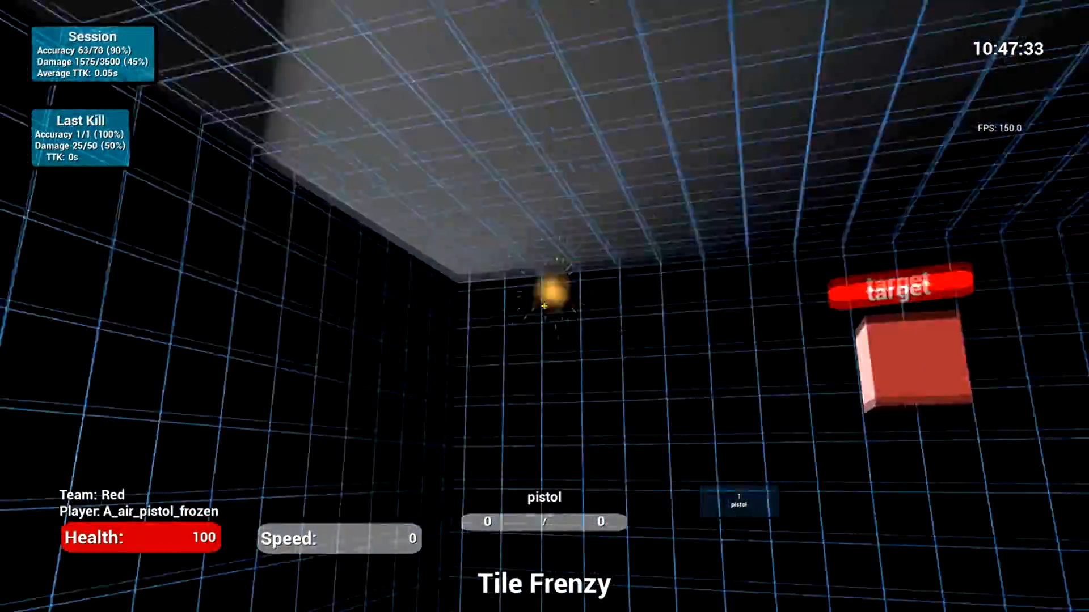
click(544, 306)
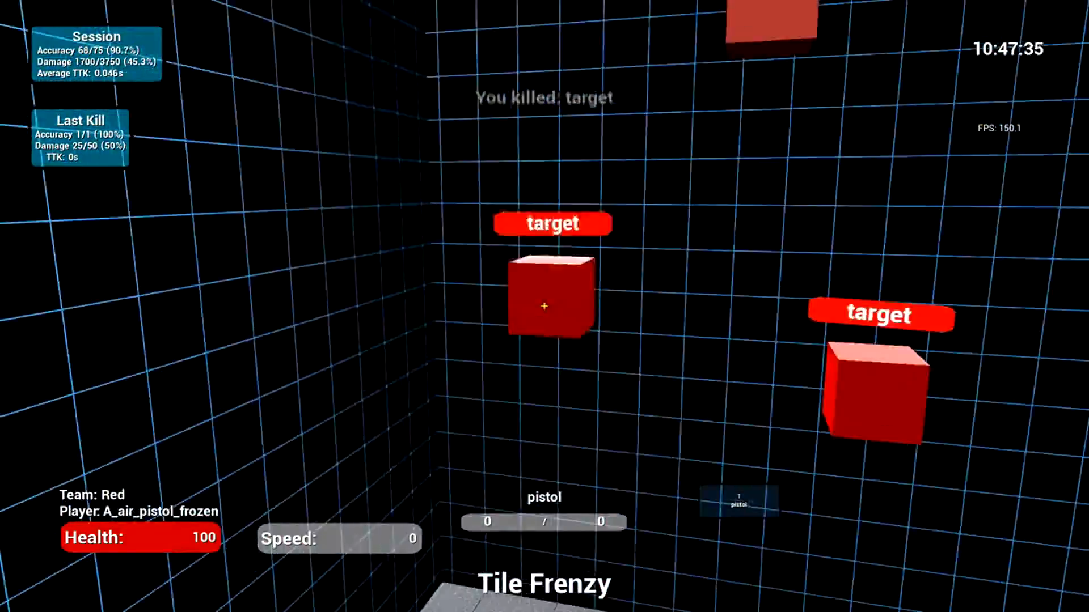
click(545, 306)
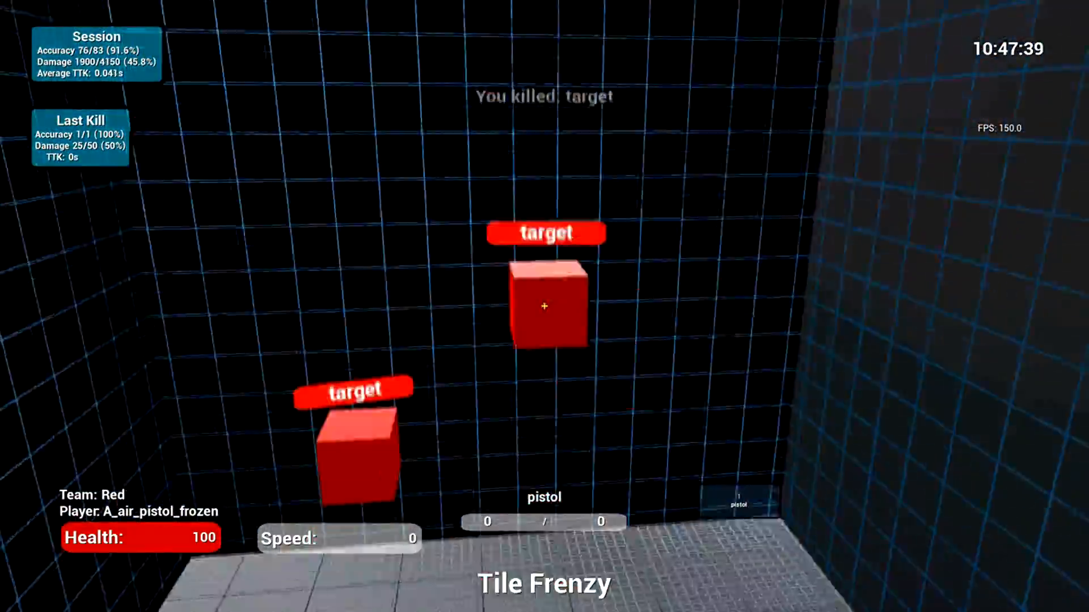
click(544, 307)
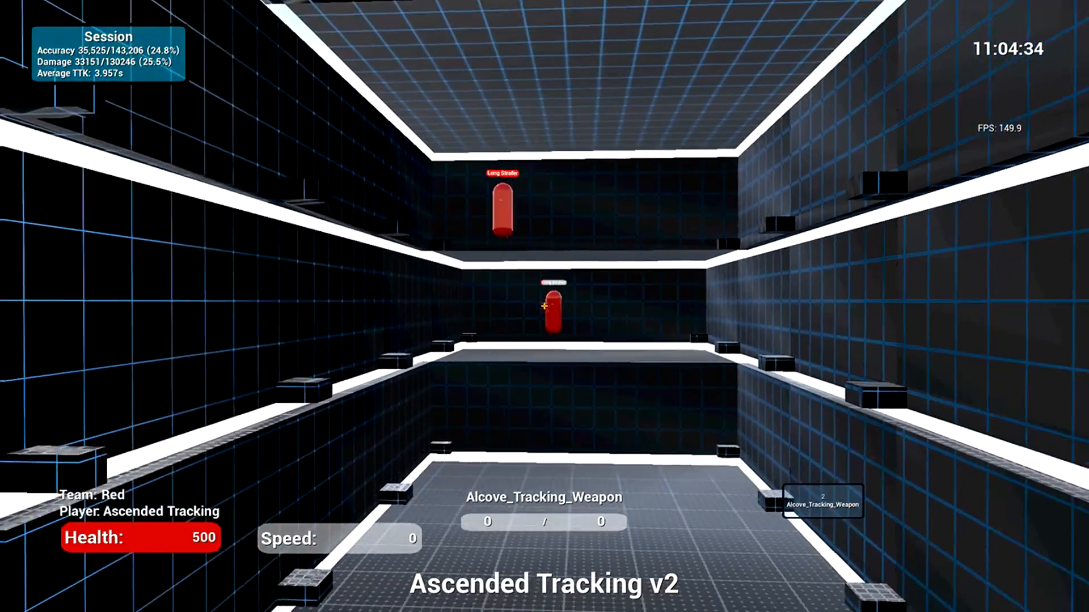
Track and fire at the Long Strafer capsule in Ascended Tracking v2, near 25% accuracy.
click(544, 305)
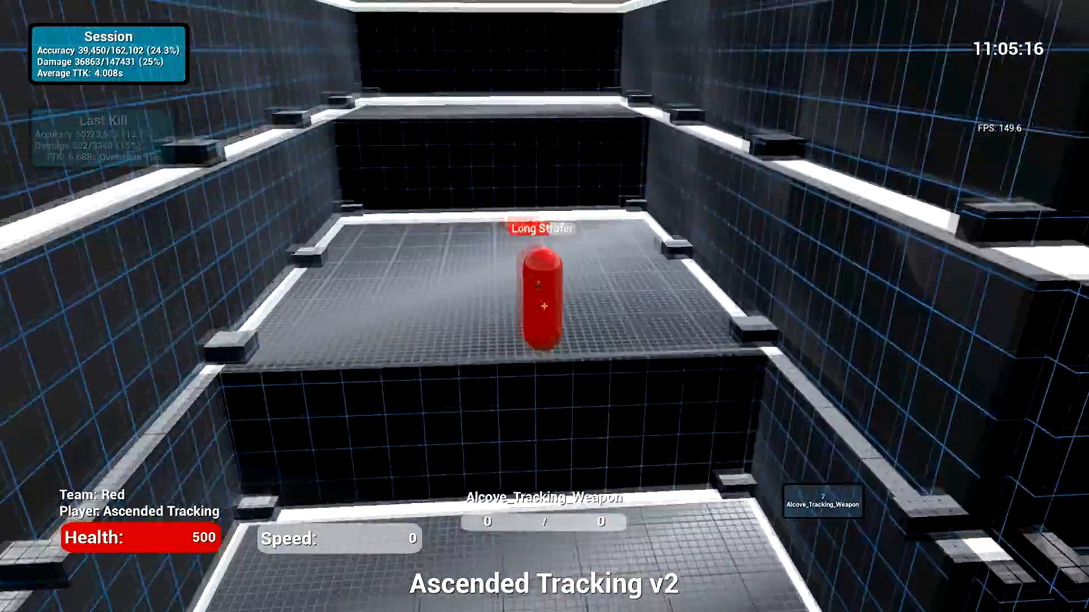
click(544, 306)
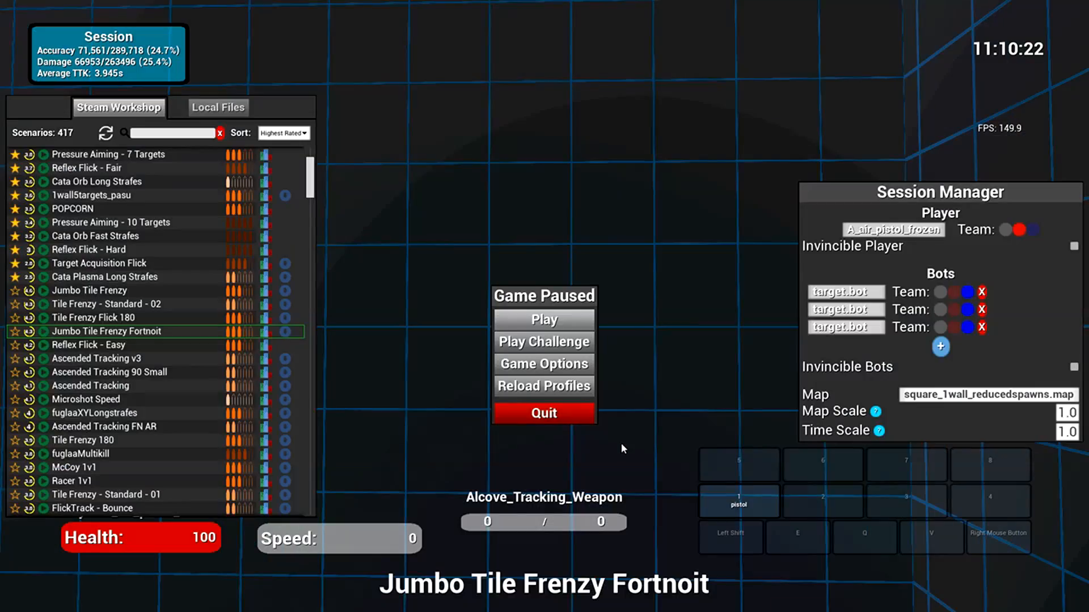
Launch Jumbo Tile Frenzy Fortnoit from the pause menu and hit three red cubes, near 96% accuracy.
click(543, 320)
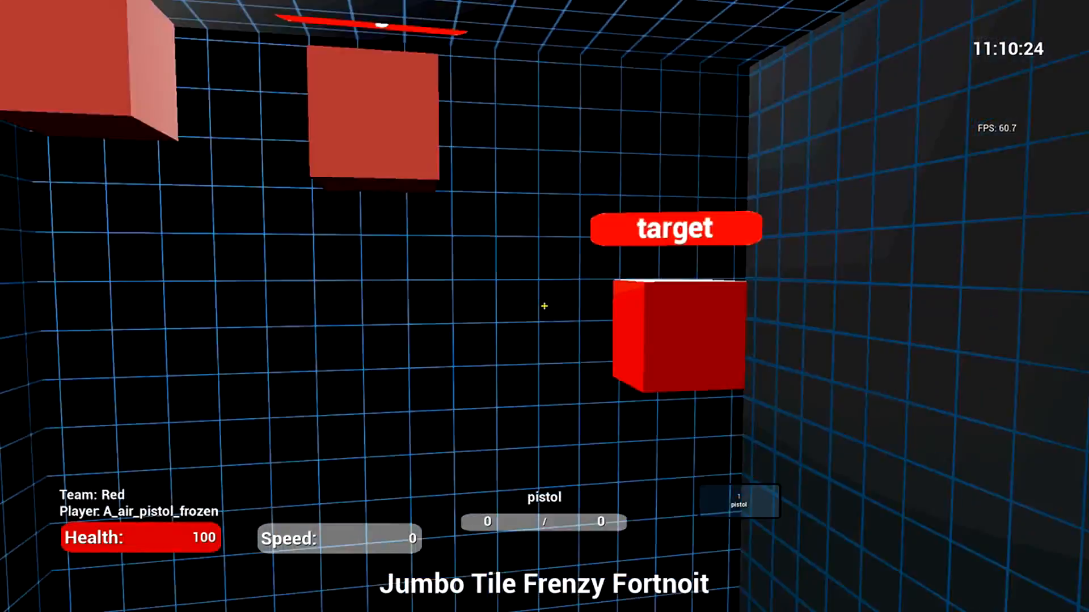
click(544, 306)
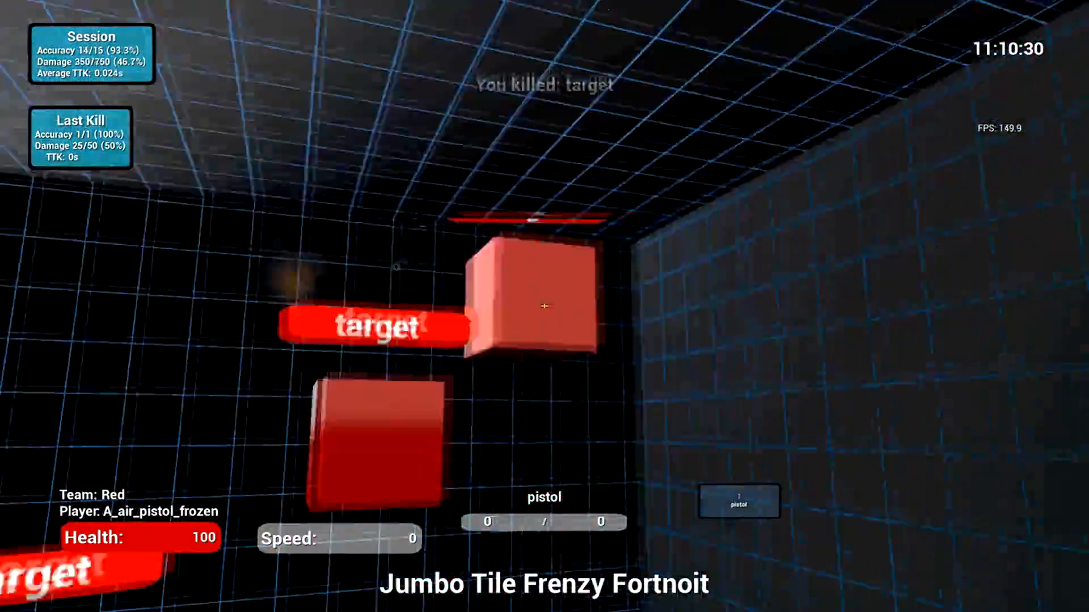
click(544, 306)
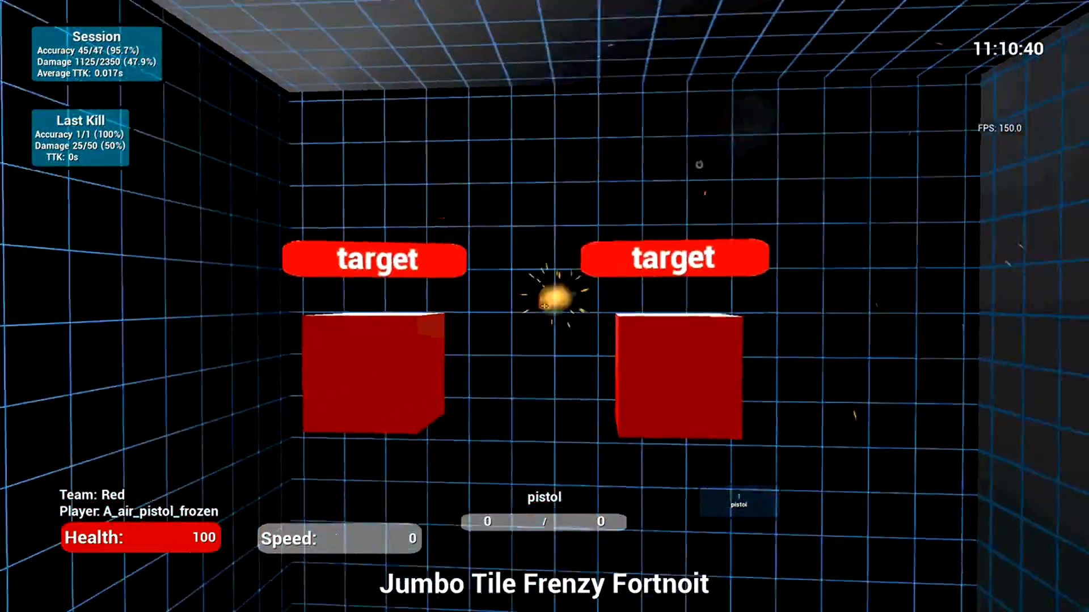
click(544, 300)
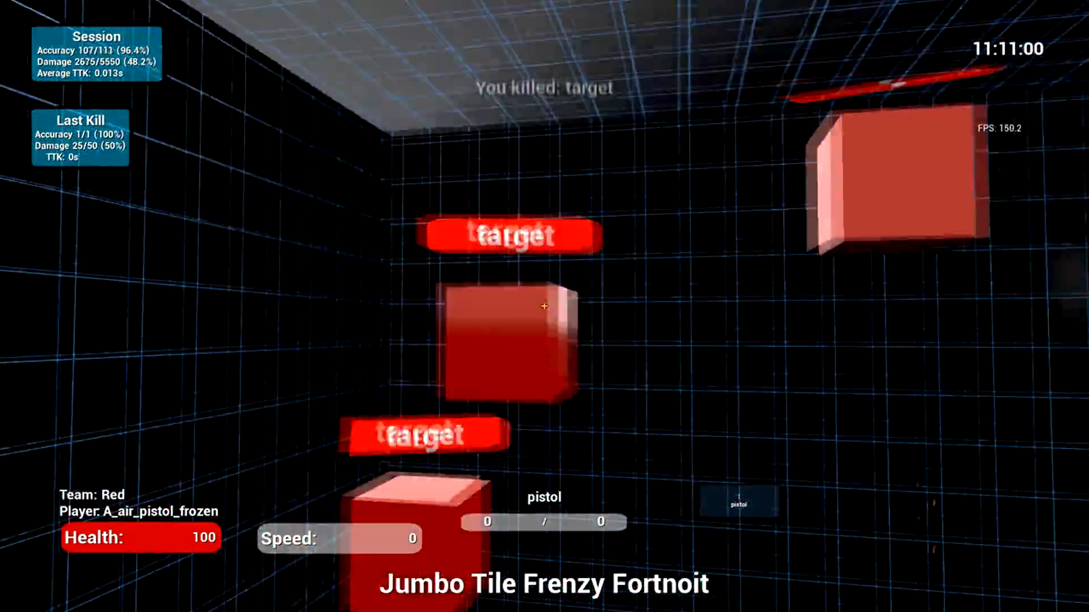
Shoot six more red cubes in Jumbo Tile Frenzy Fortnoit, reaching about 96.5% over 345 shots.
click(545, 307)
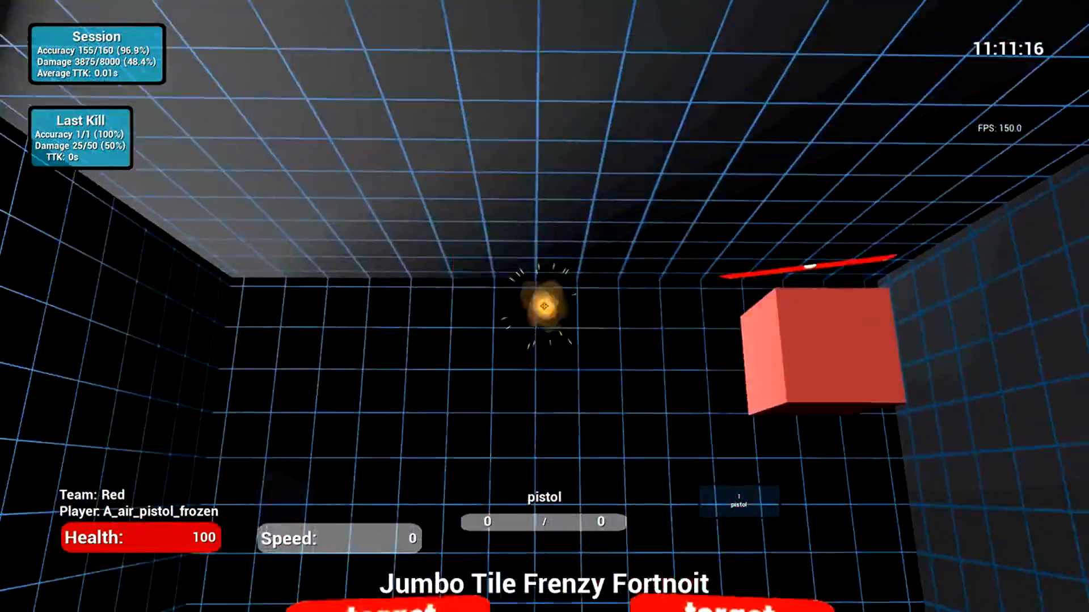
click(545, 306)
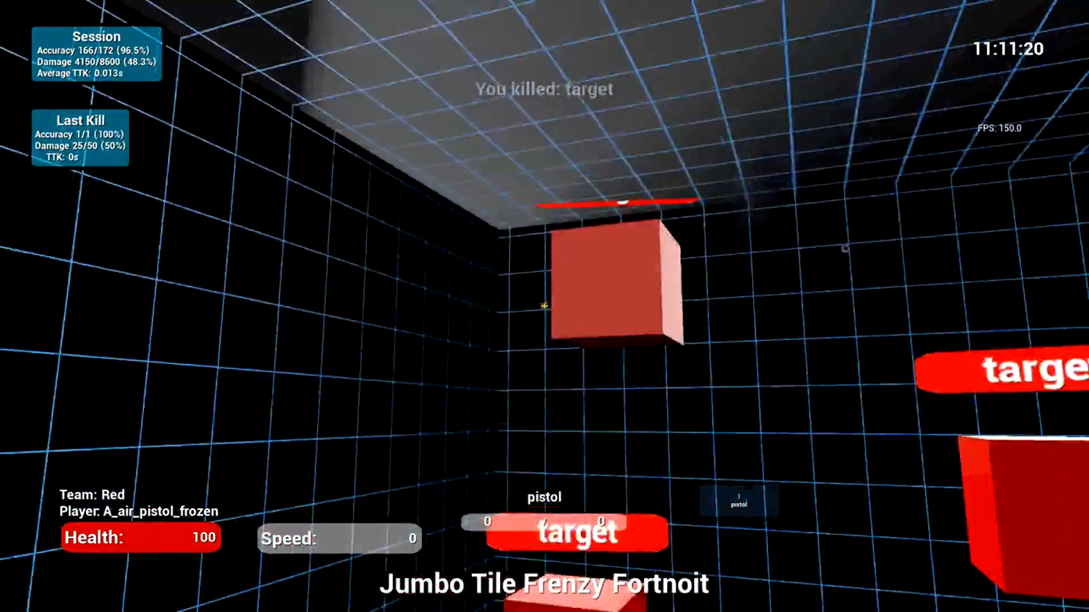
click(545, 306)
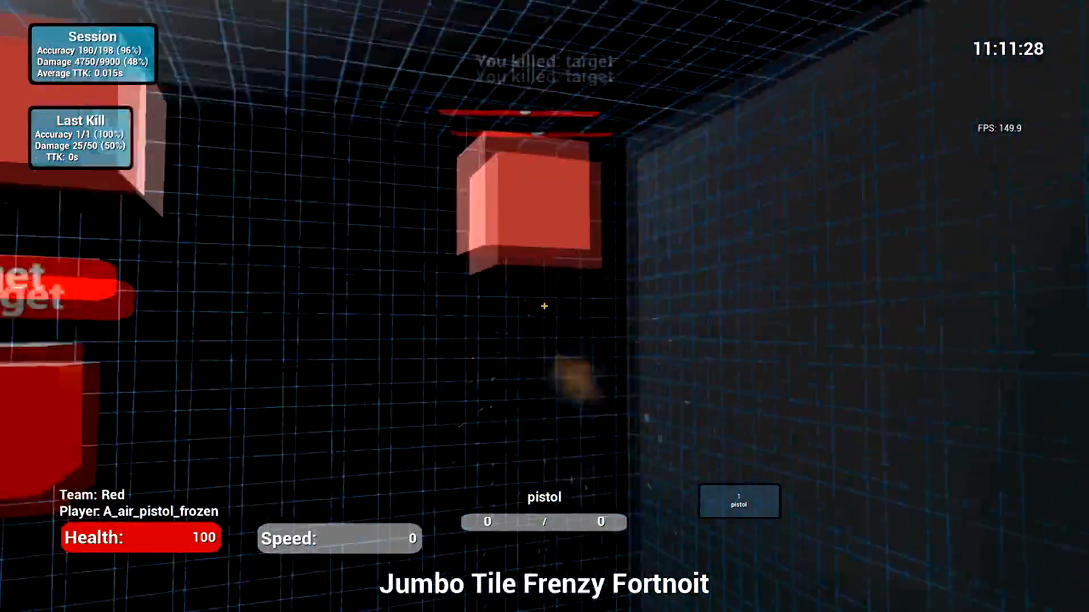
click(544, 304)
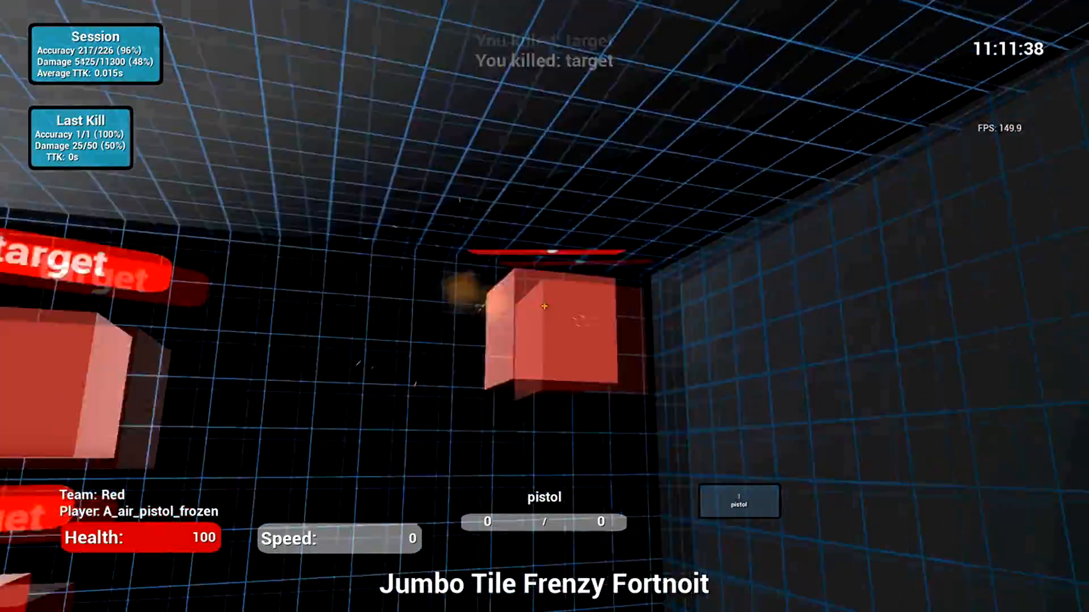
click(544, 306)
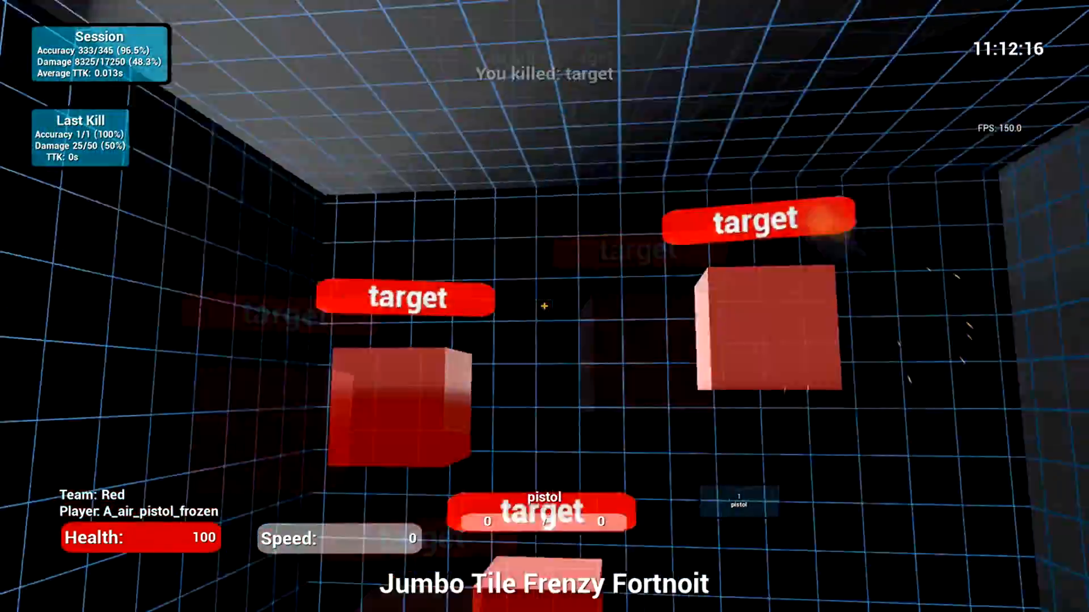
click(545, 306)
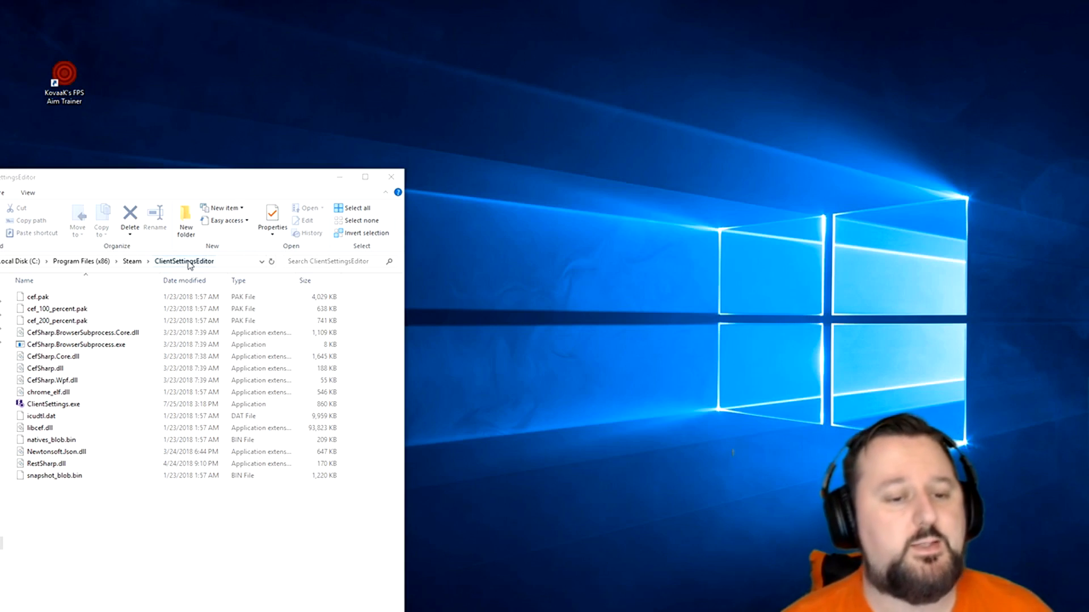
Launch ClientSettings.exe and bring up its File > Open dialog at Fortnite's Cloud folder.
click(72, 518)
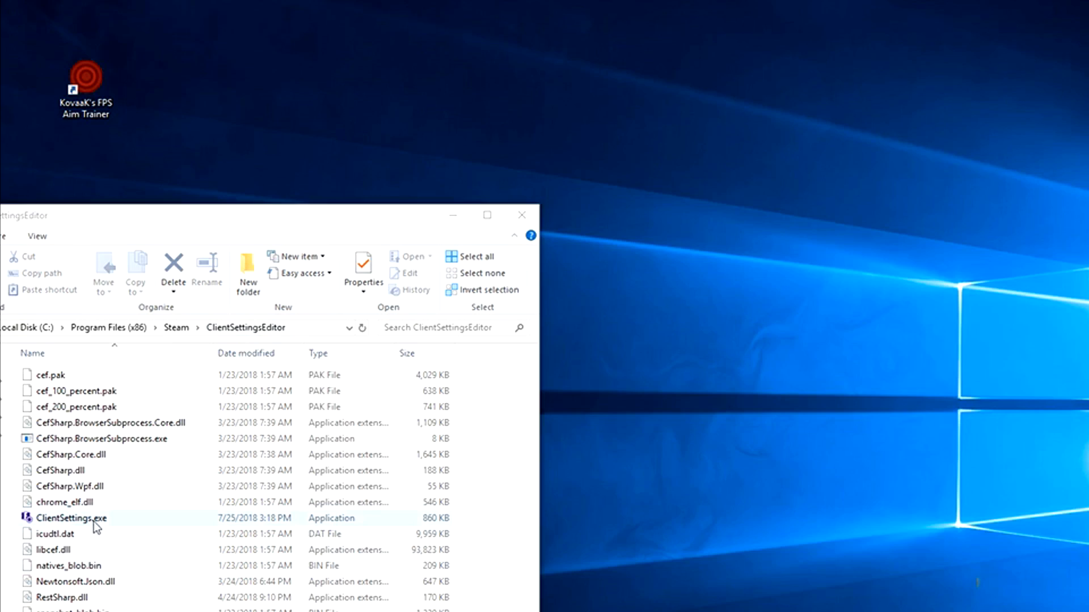
double_click(72, 517)
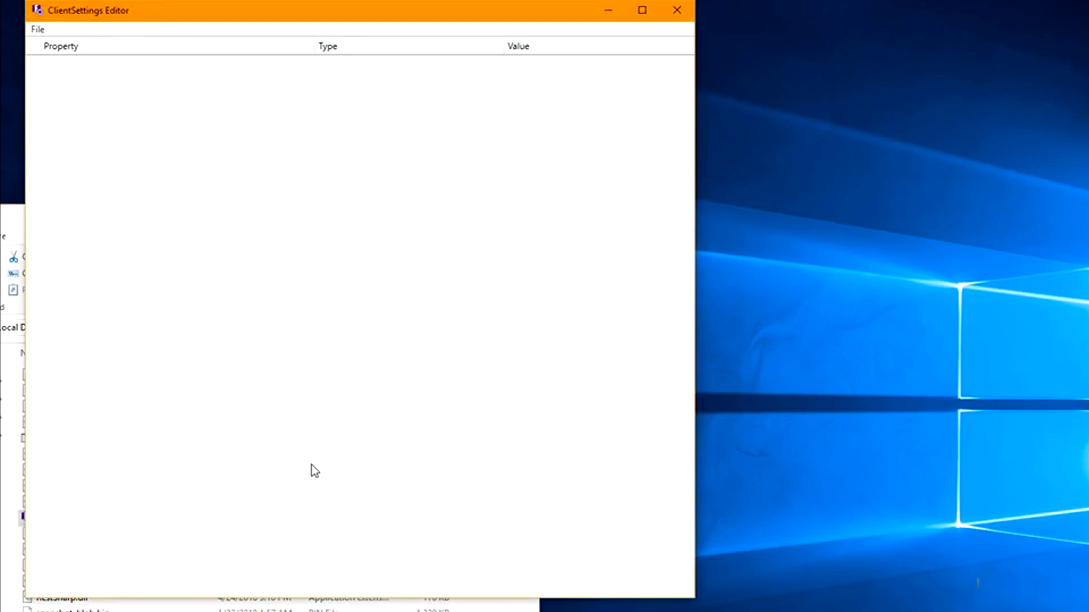
mouse_move(288, 461)
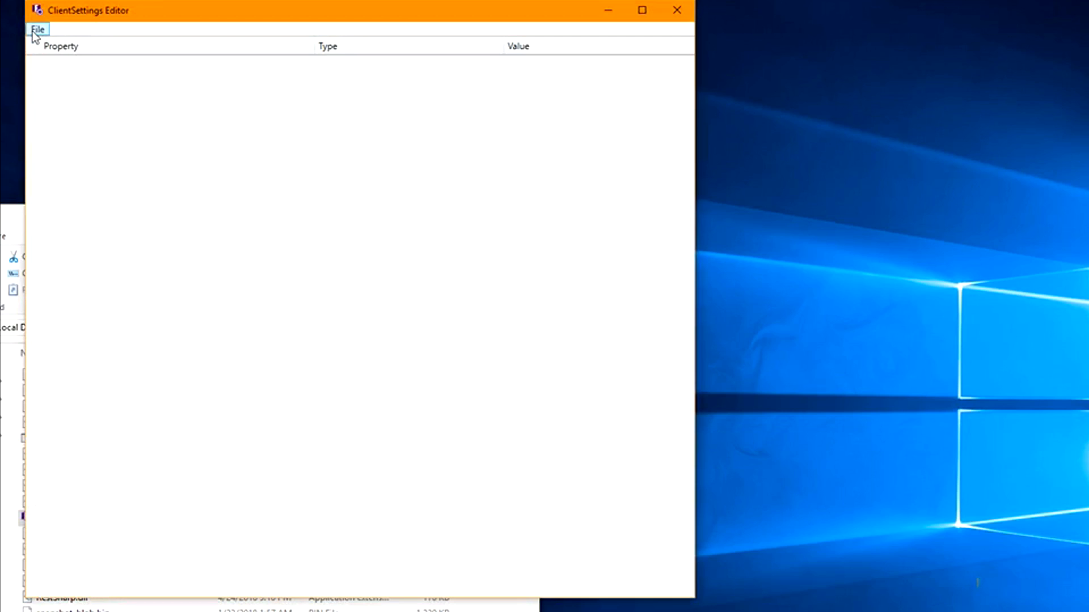
click(37, 28)
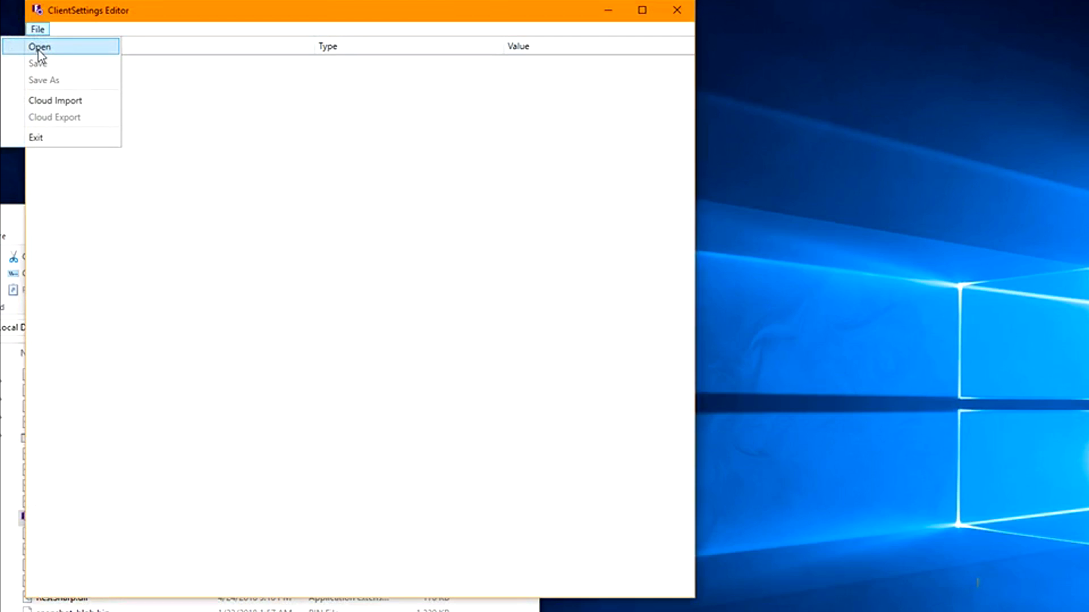
click(40, 46)
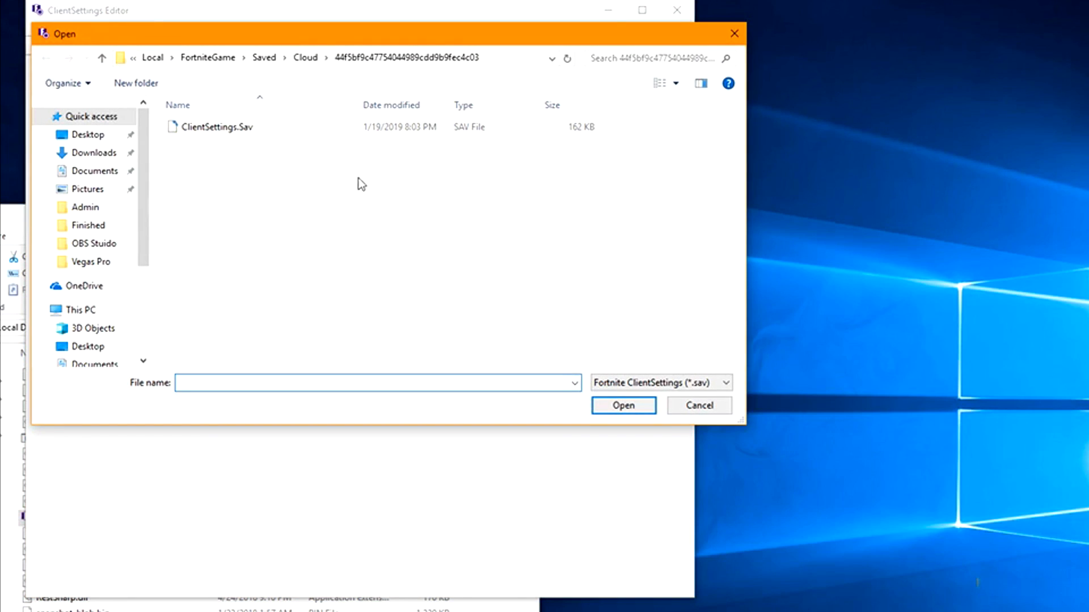
Select the 161 KB ClientSettings.Sav file in the Open dialog.
click(216, 127)
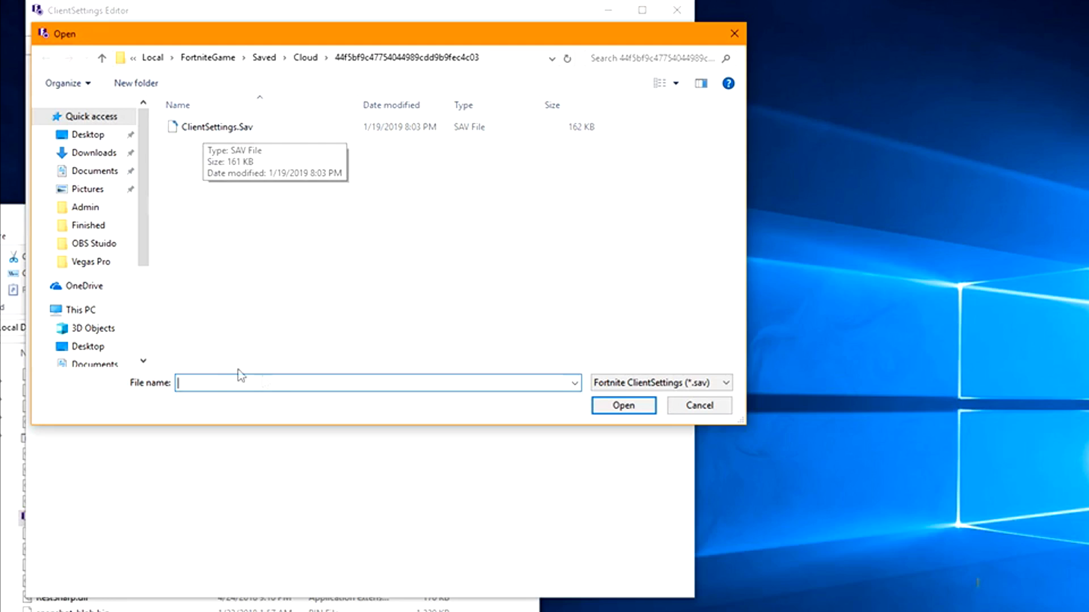
mouse_move(318, 358)
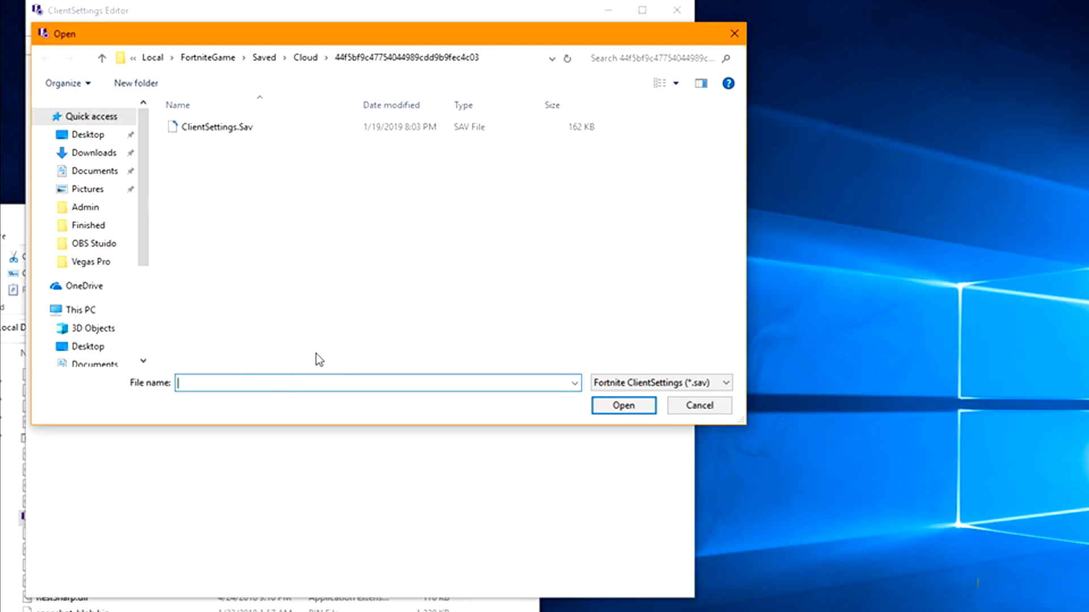
mouse_move(288, 299)
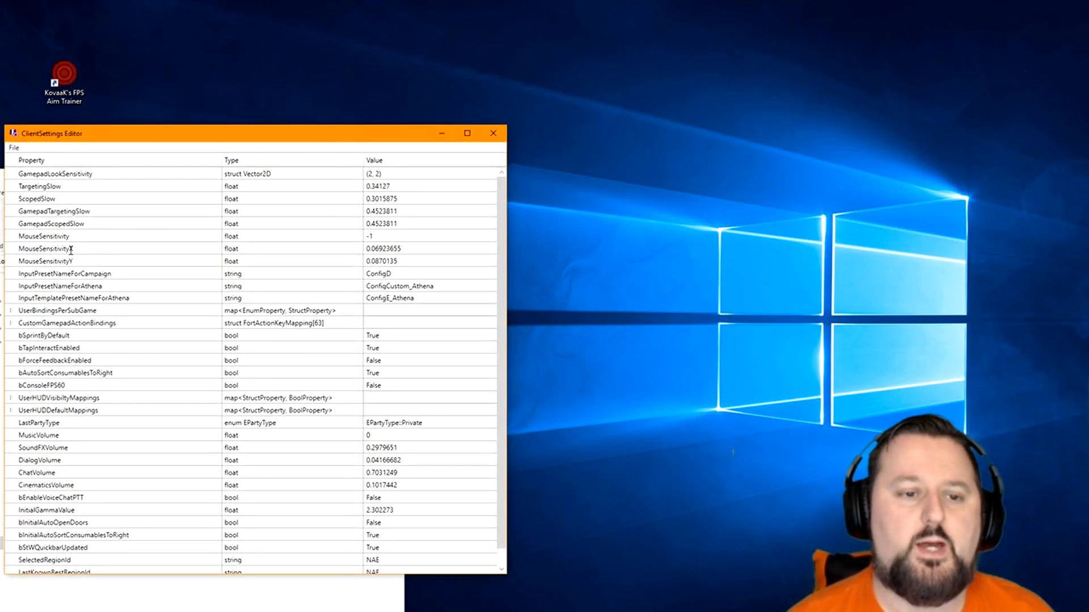
Note MouseSensitivityX 0.06923655 in ClientSettings Editor, then return to the paused KovaaK's trainer.
click(467, 133)
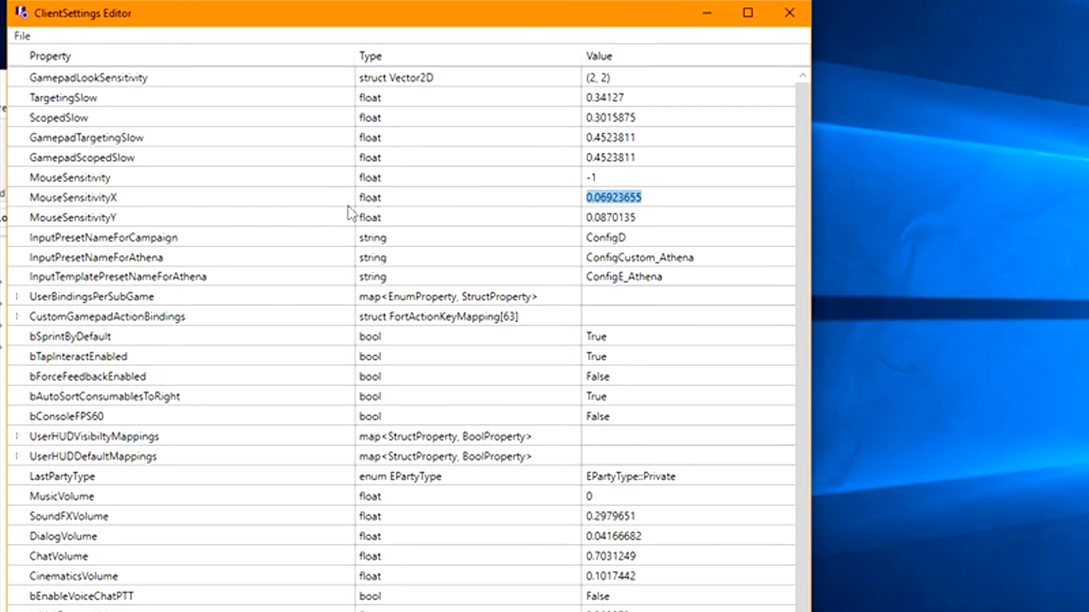
click(747, 13)
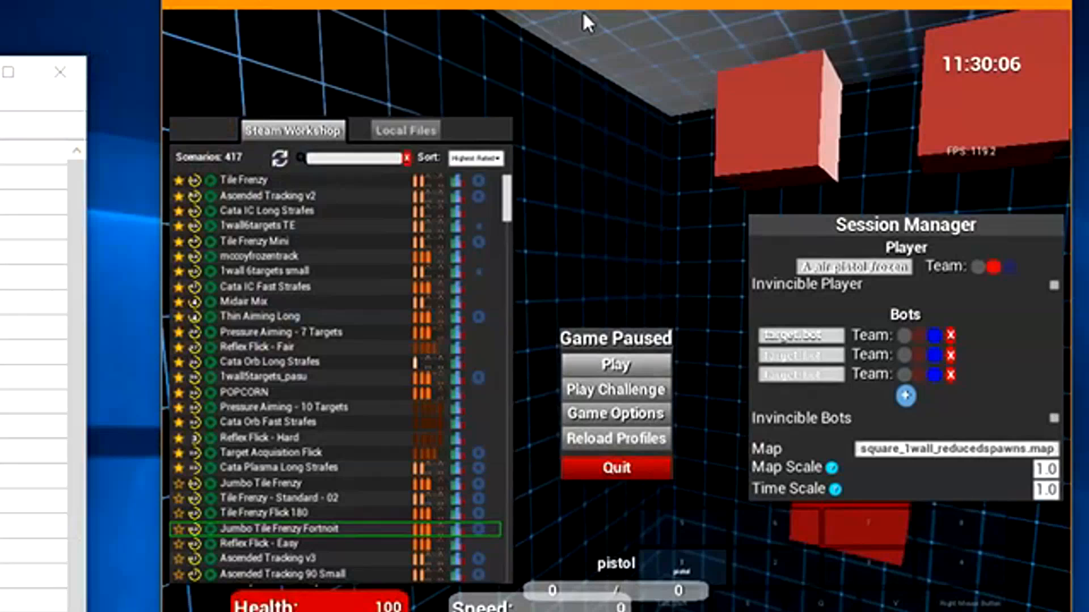
click(613, 414)
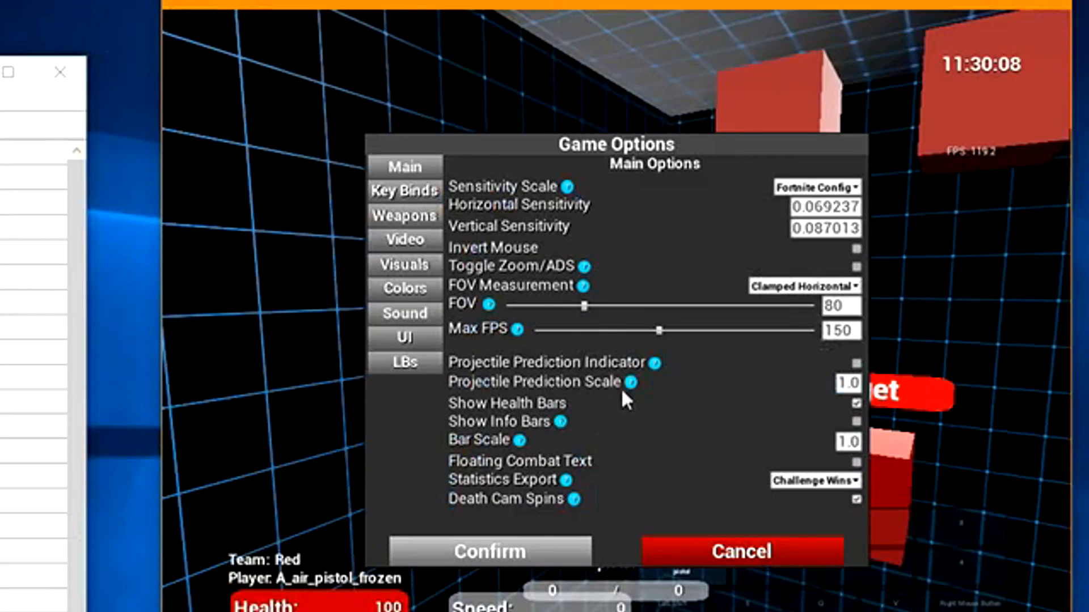
mouse_move(589, 113)
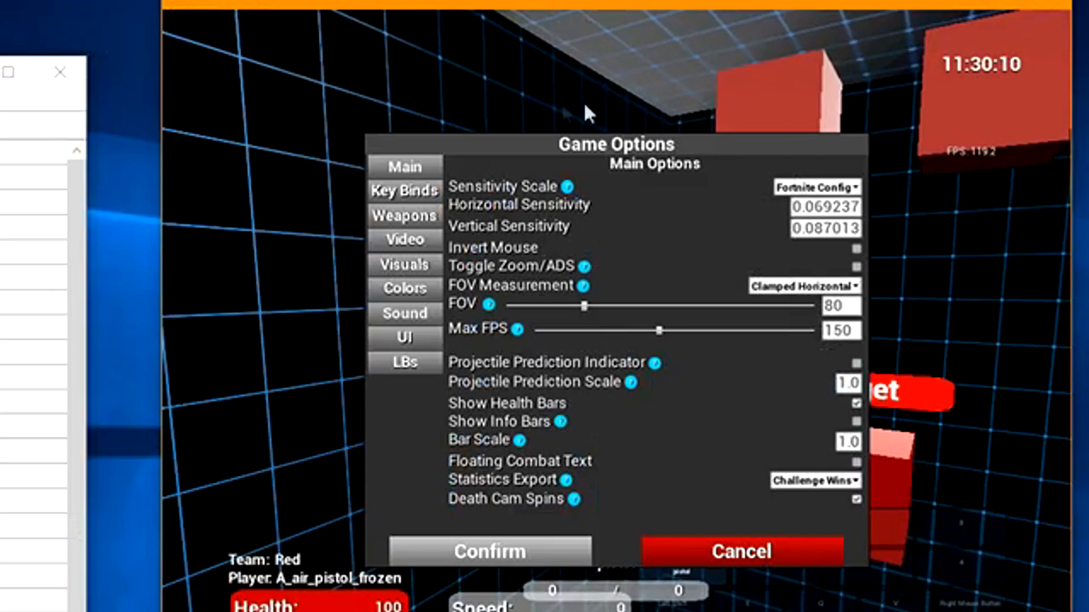
mouse_move(746, 295)
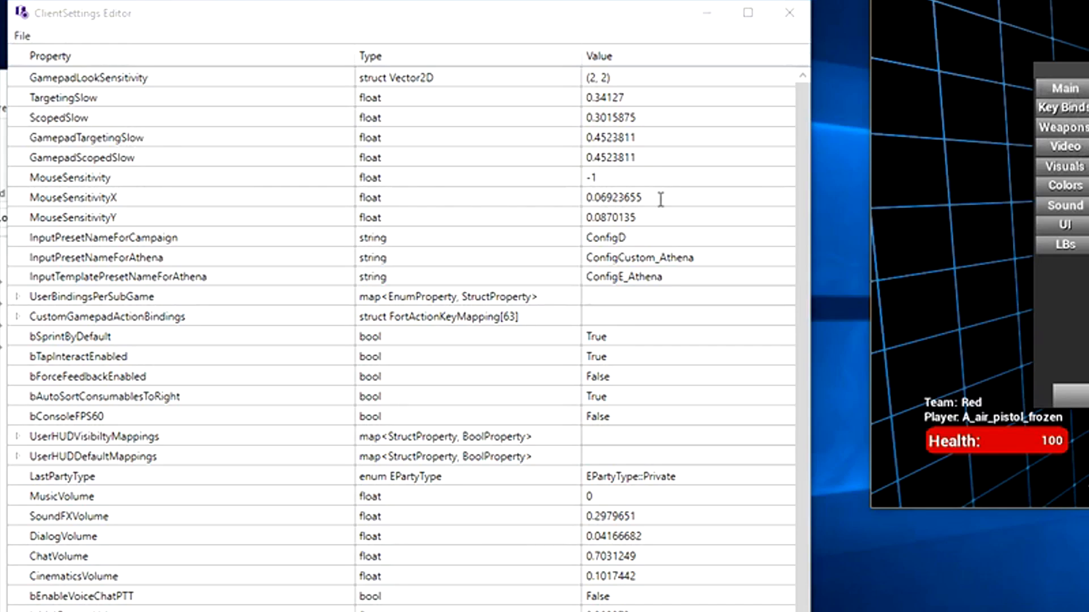
right_click(611, 197)
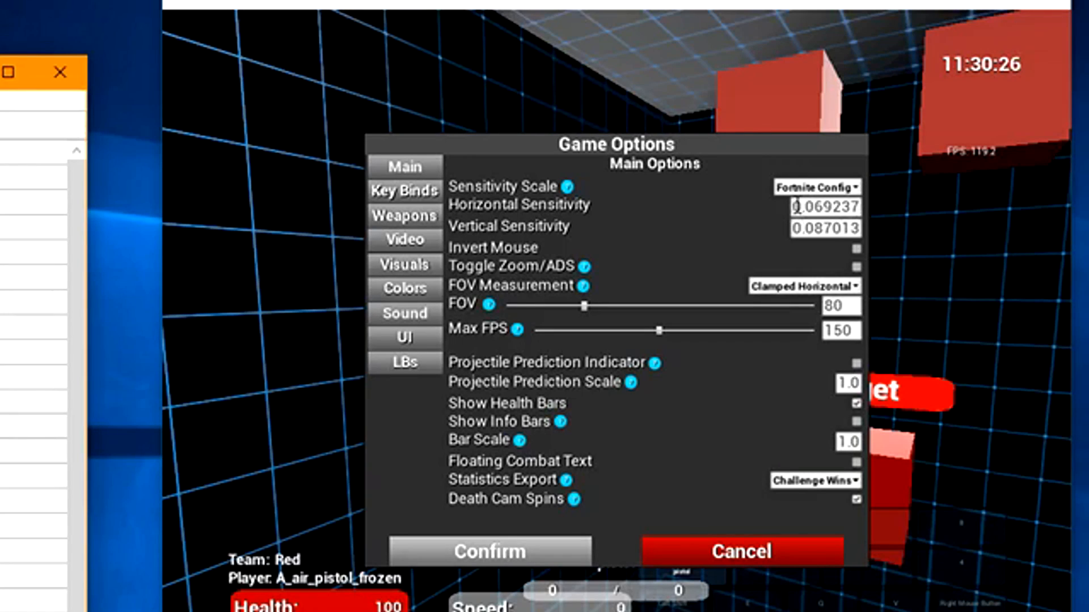
click(824, 207)
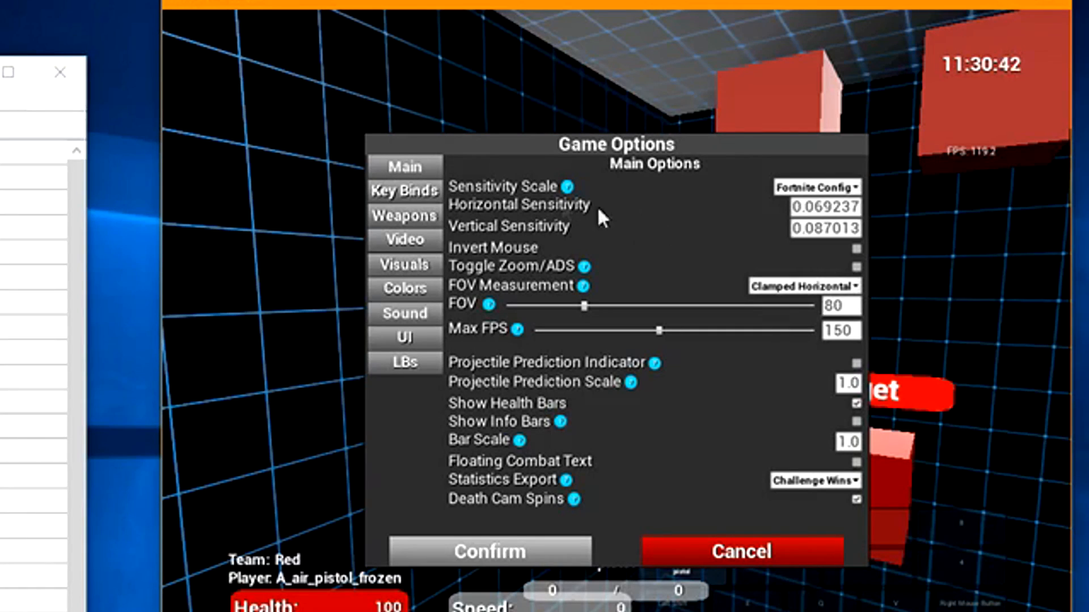
Show the Weapons page of Game Options with Hide Weapon ticked.
click(404, 216)
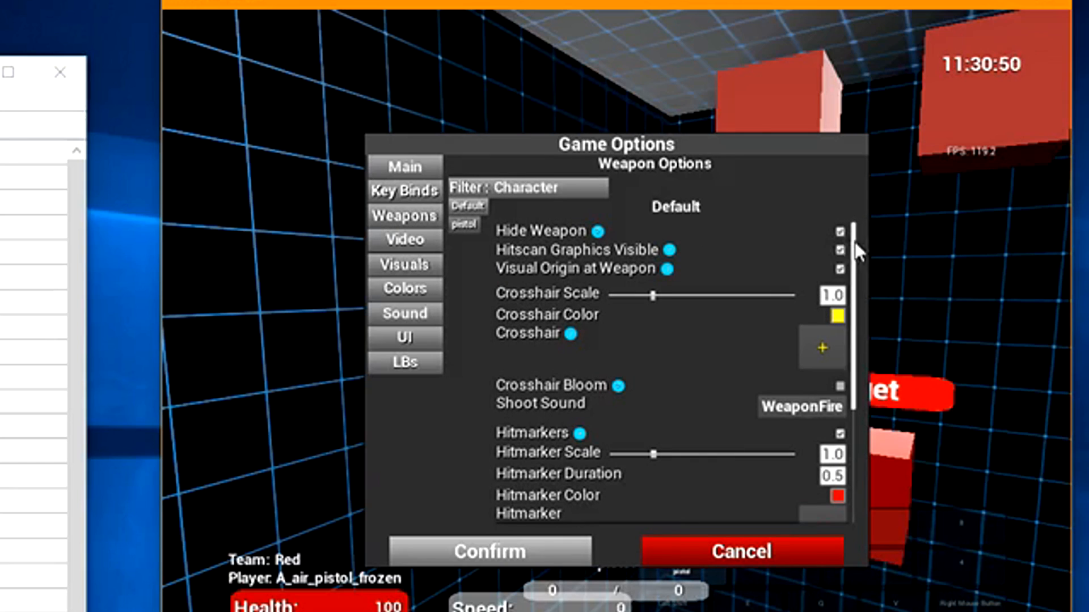
mouse_move(857, 243)
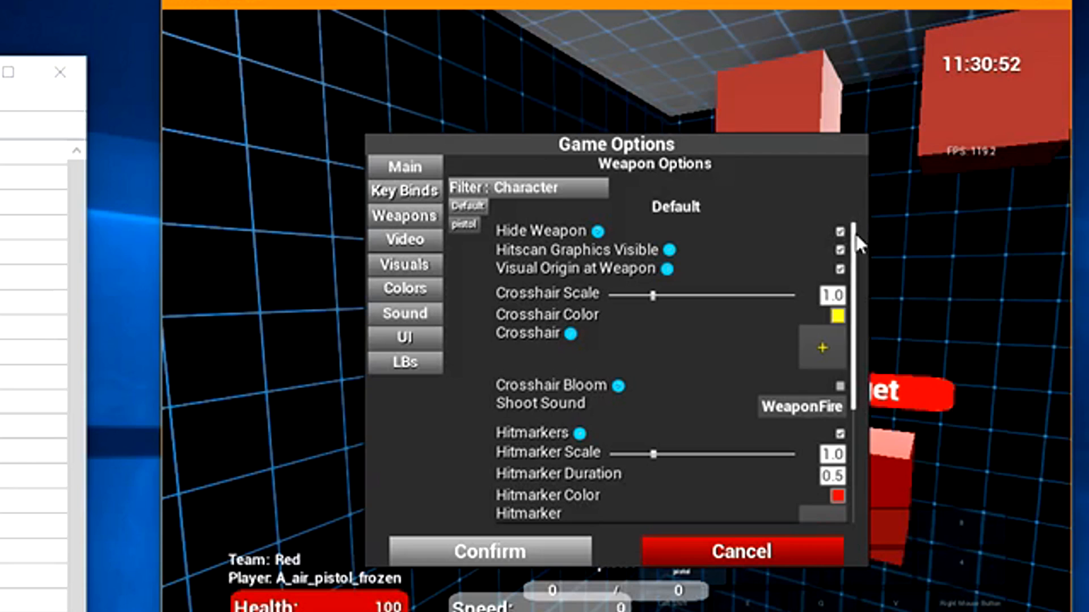
mouse_move(672, 368)
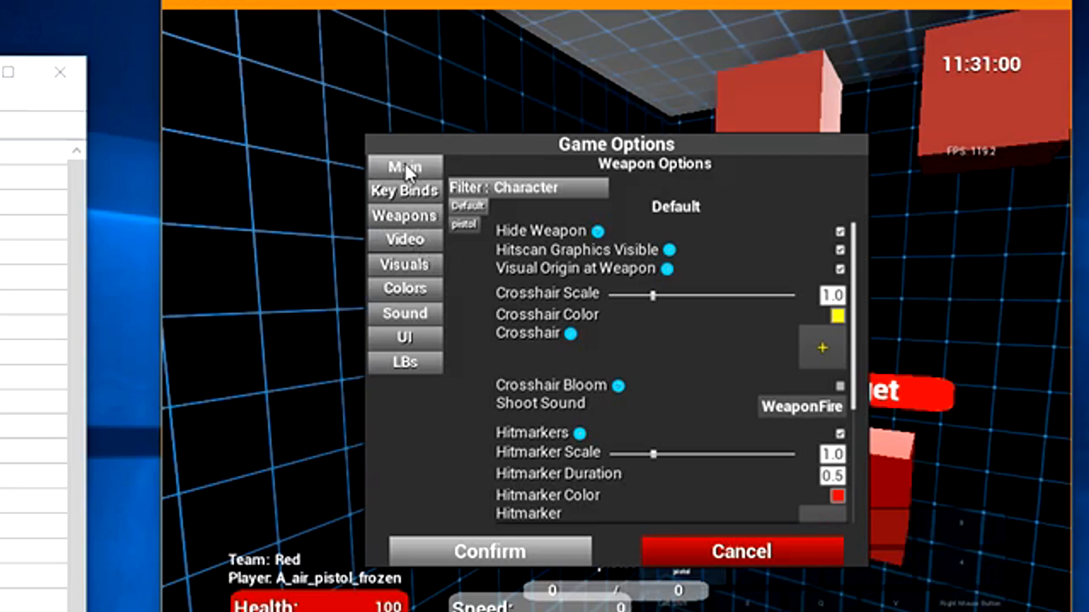
Confirm FOV 80, then set video mode to Fullscreen Windowed at 1920x1080.
click(403, 166)
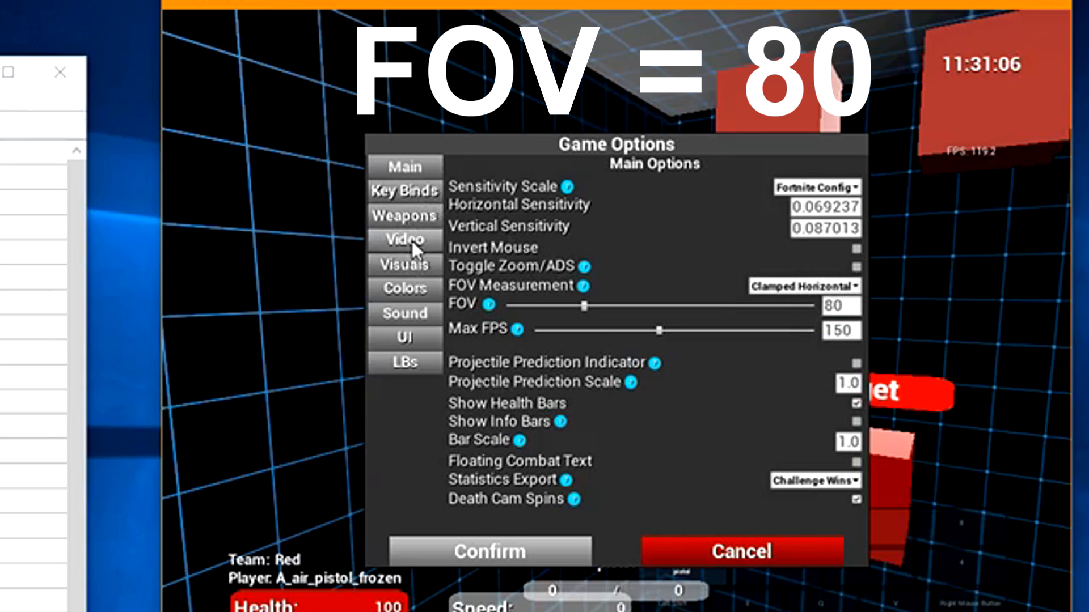
click(404, 239)
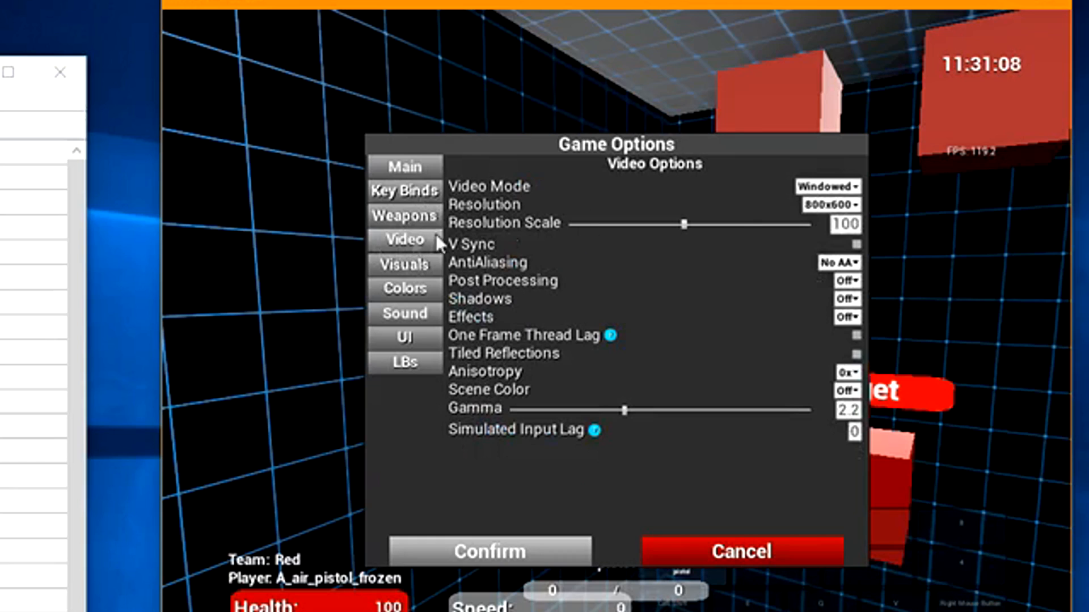
mouse_move(823, 219)
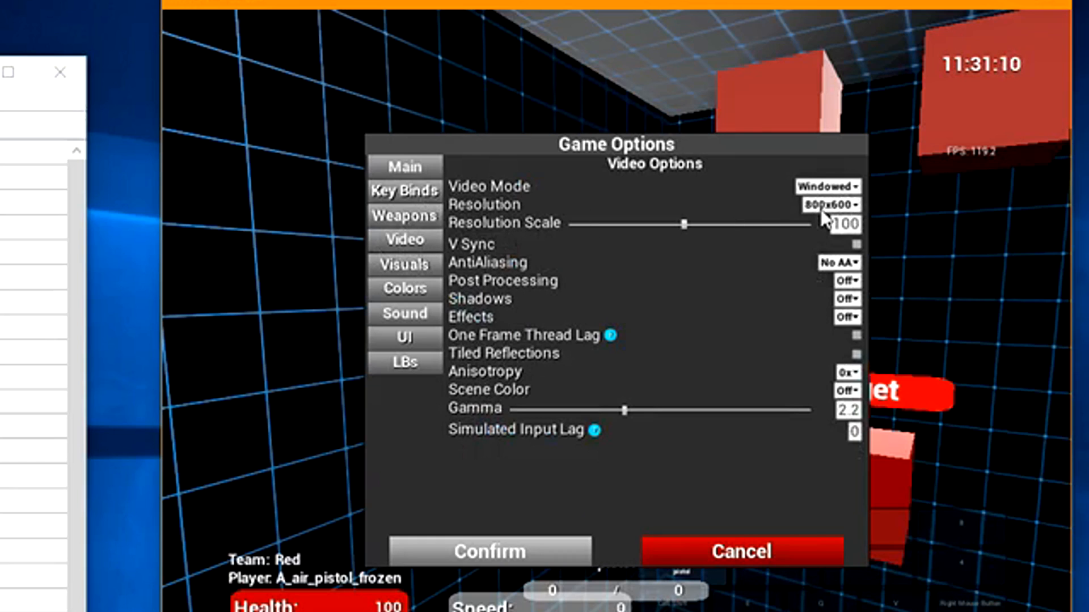
mouse_move(746, 205)
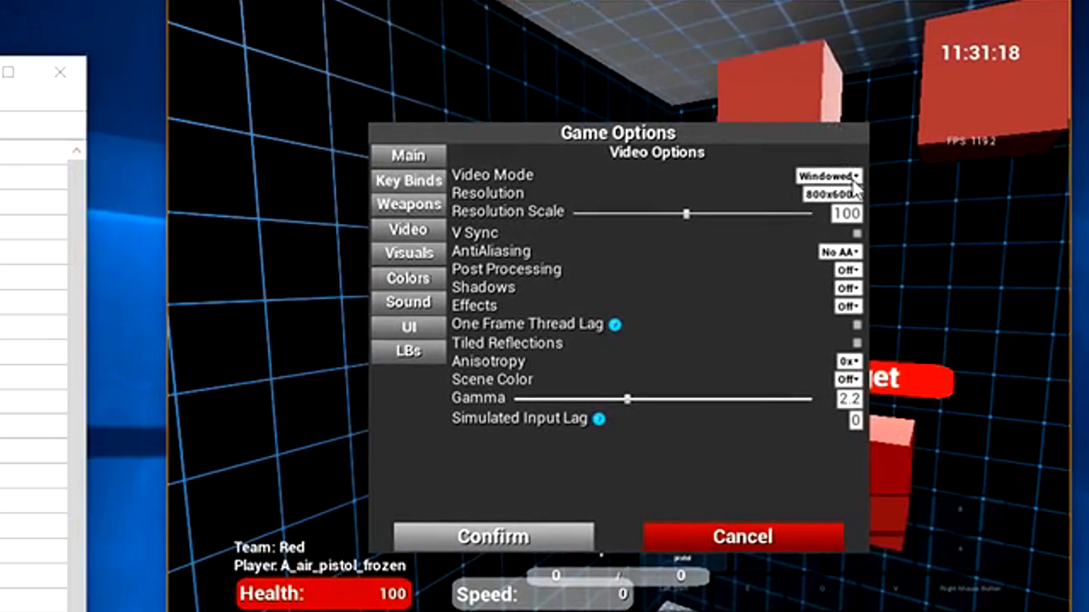
click(827, 175)
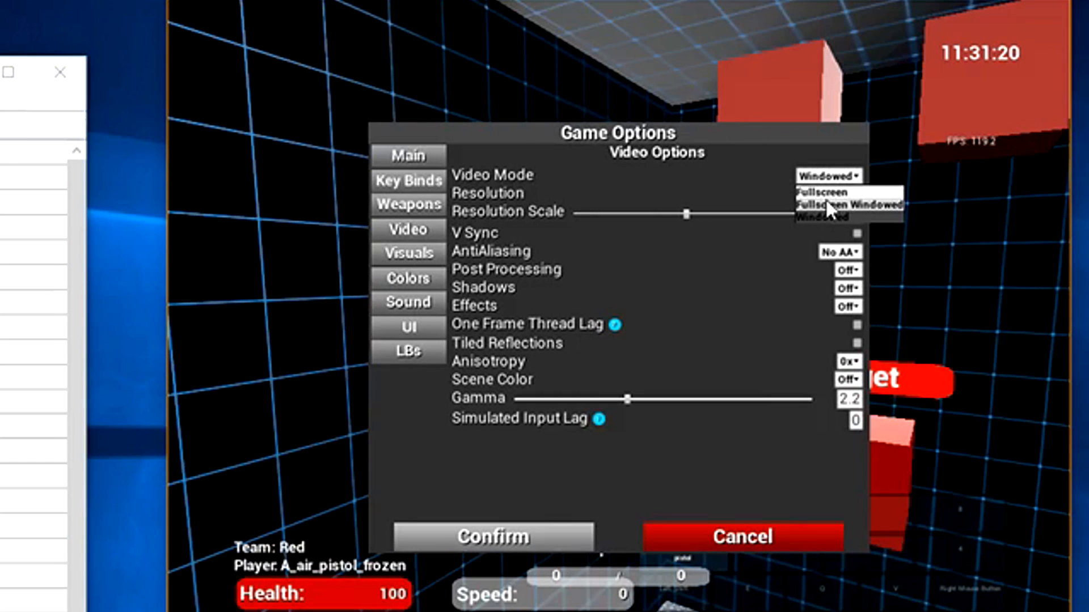
click(847, 205)
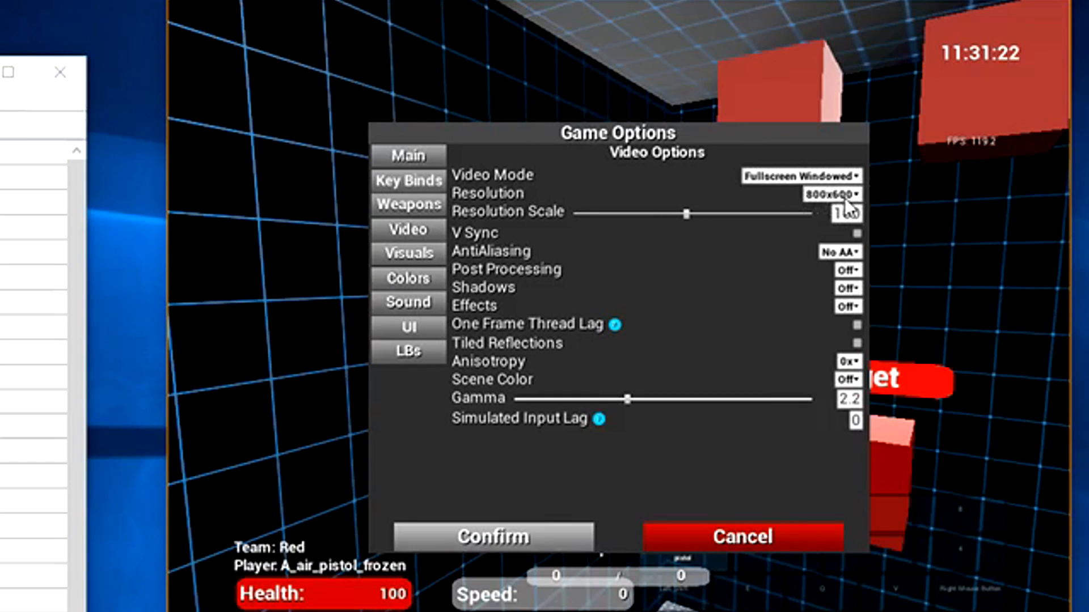
click(837, 194)
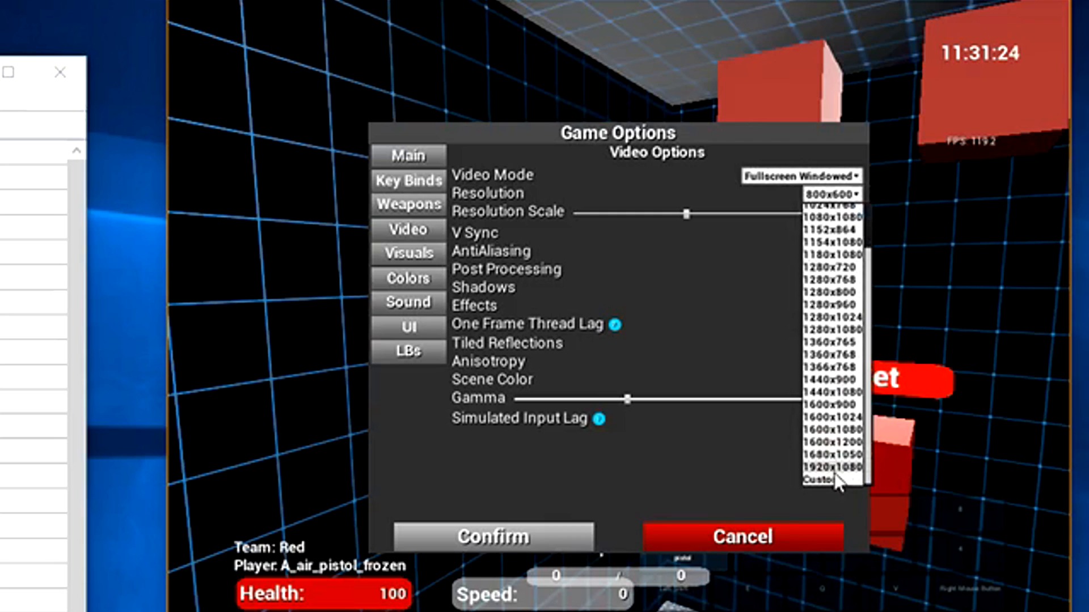
click(833, 467)
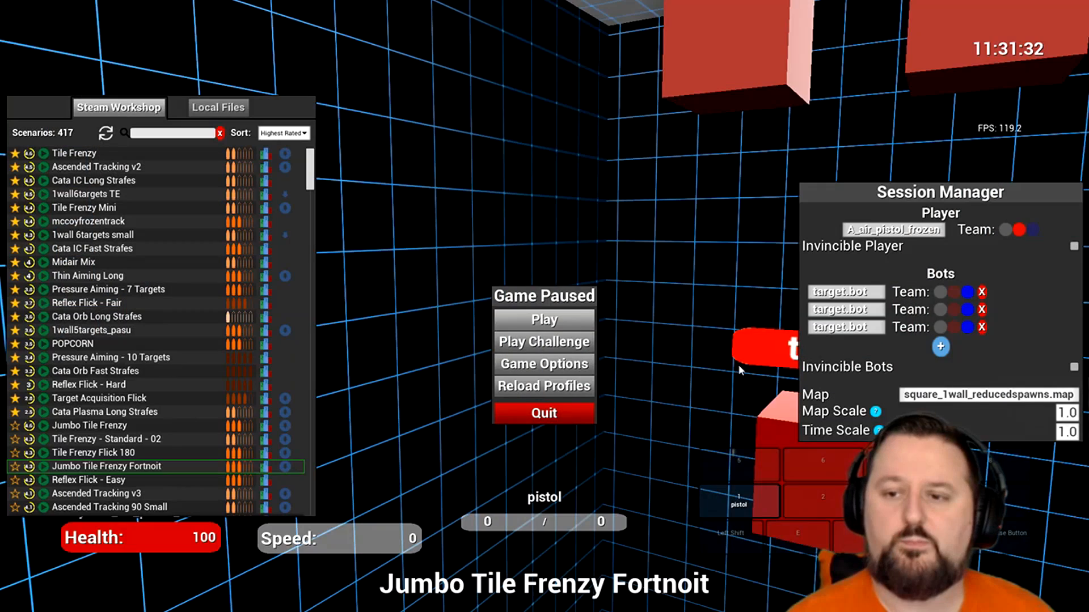
mouse_move(680, 329)
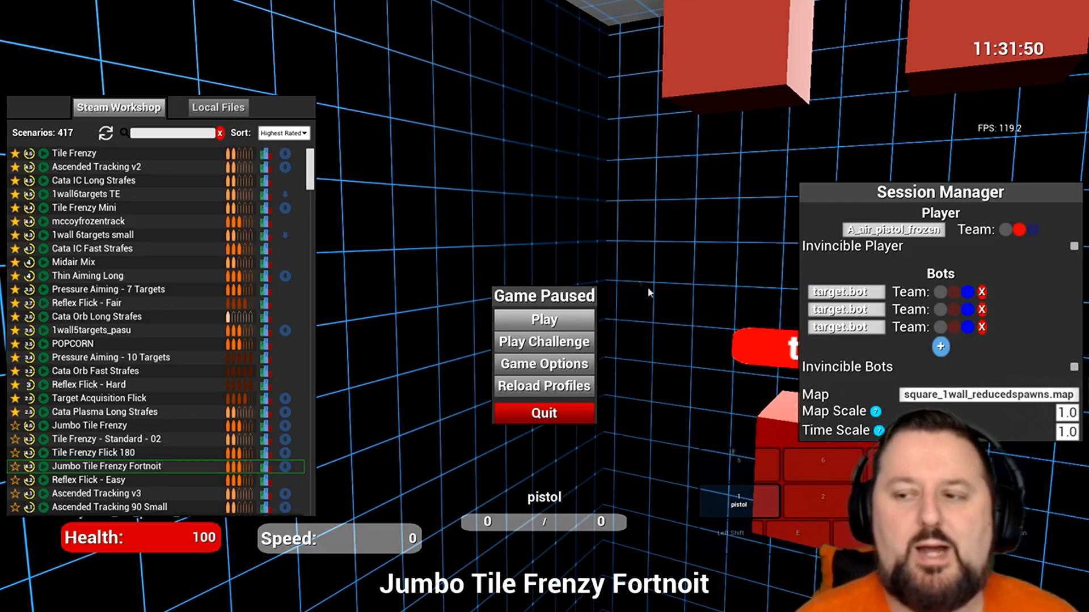
mouse_move(548, 234)
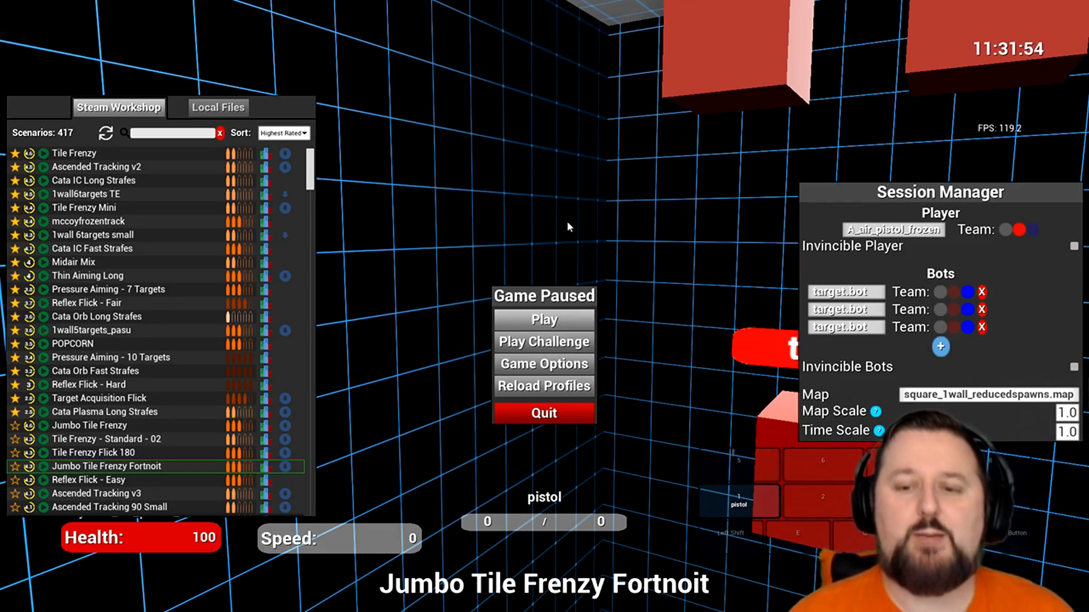
mouse_move(357, 221)
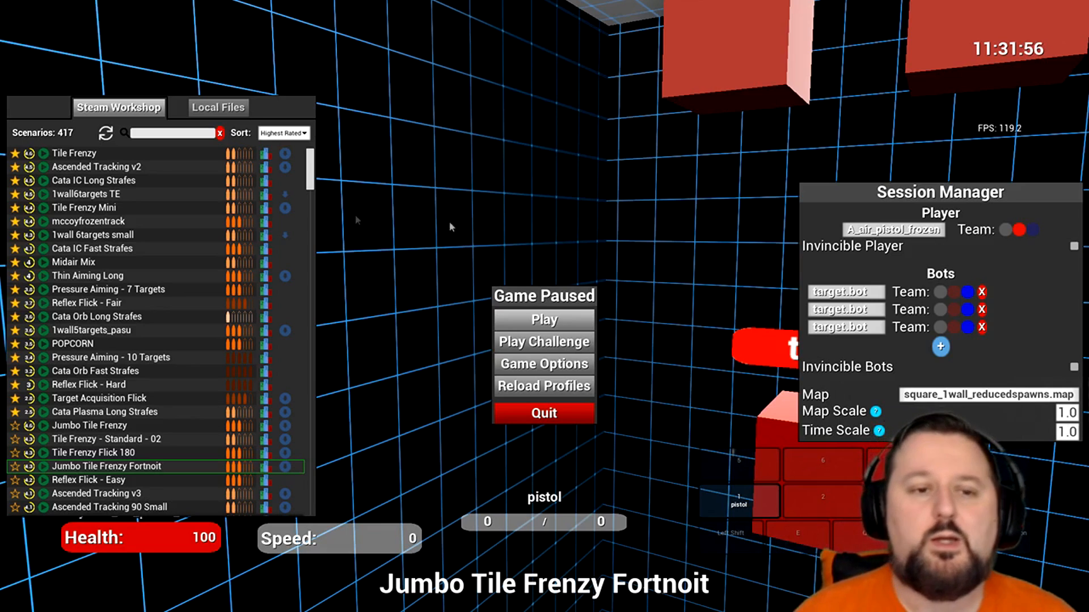
mouse_move(74, 153)
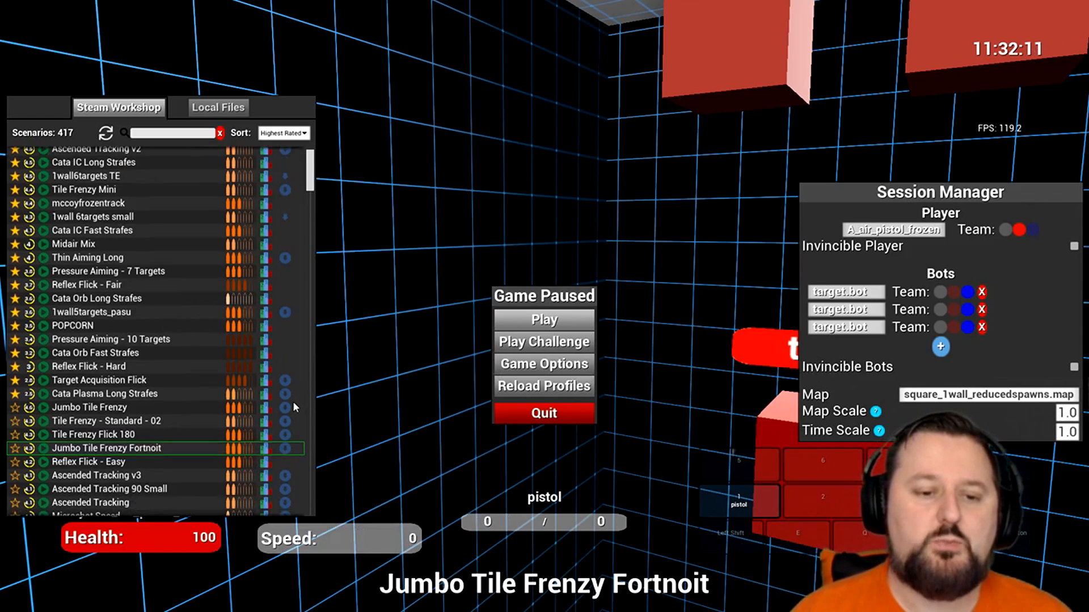
scroll(down, 3)
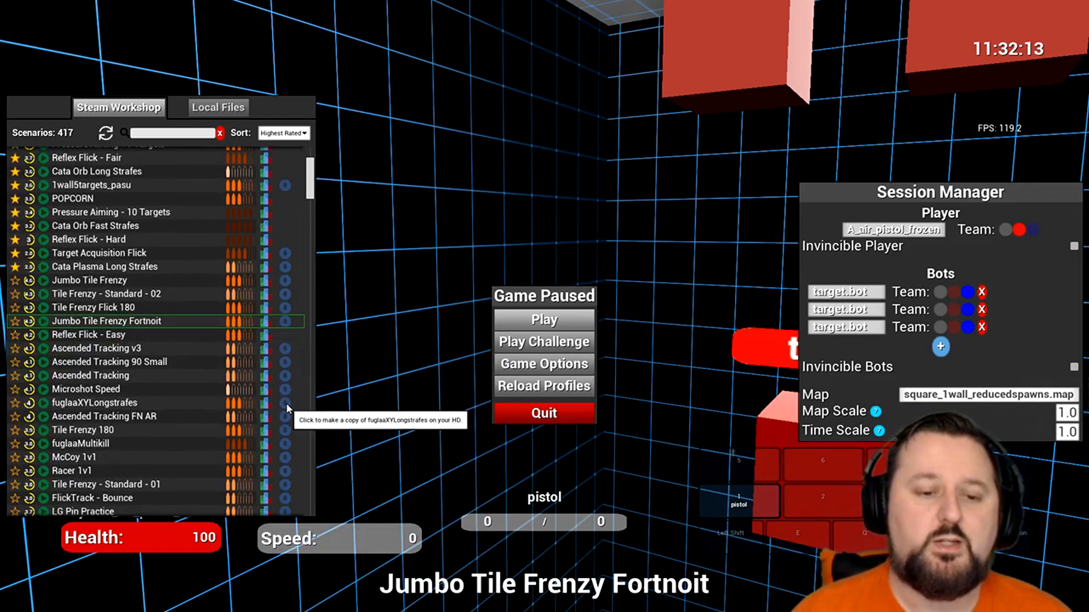
scroll(down, 3)
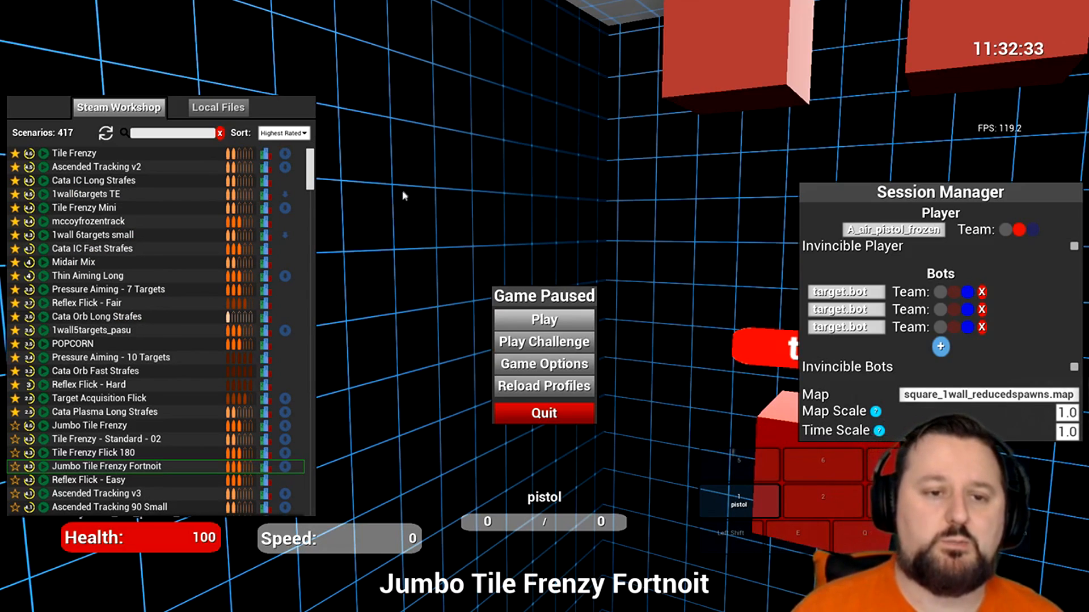
mouse_move(406, 193)
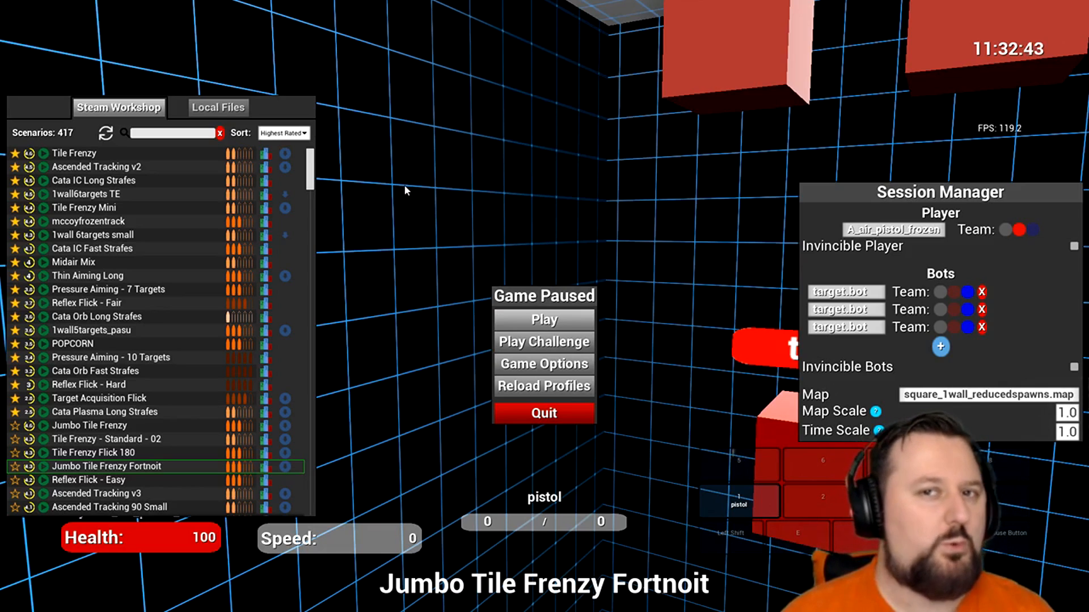
mouse_move(400, 195)
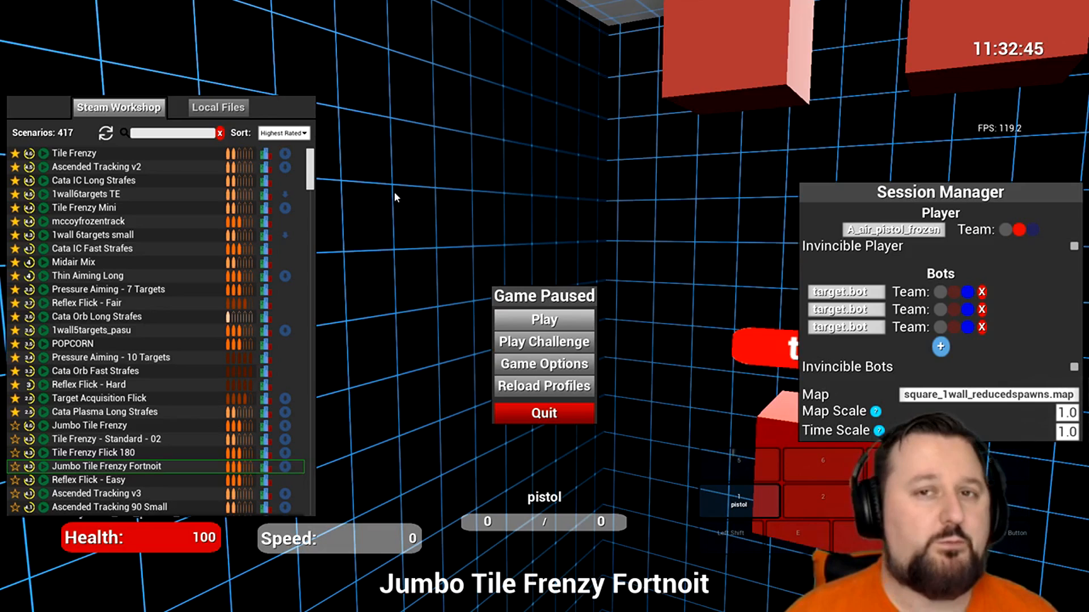